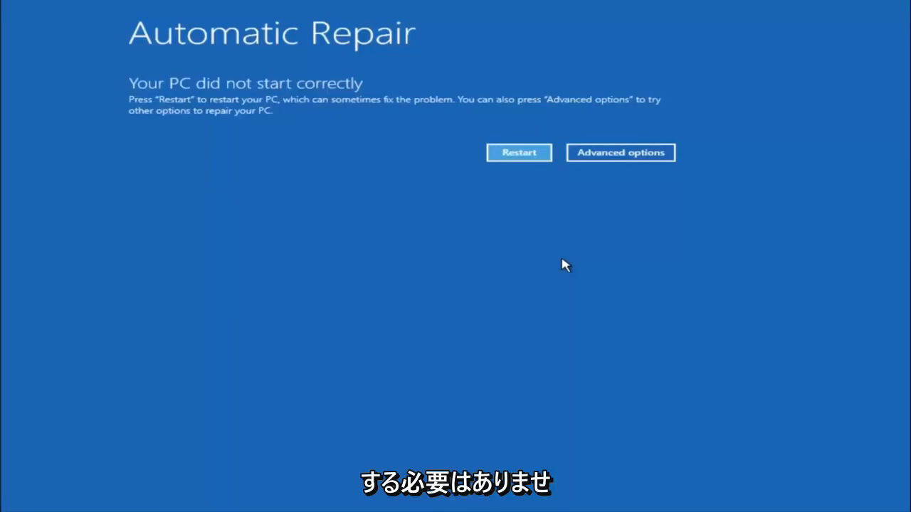
mouse_move(477, 254)
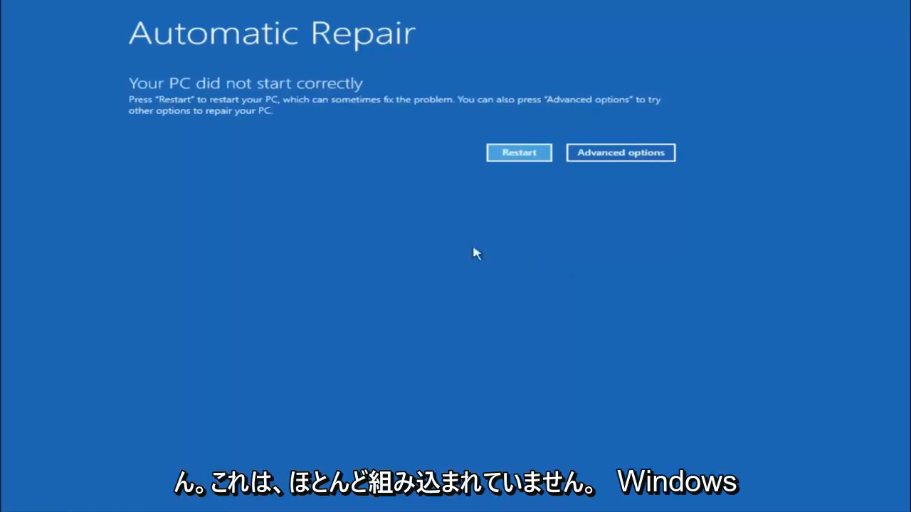
mouse_move(179, 138)
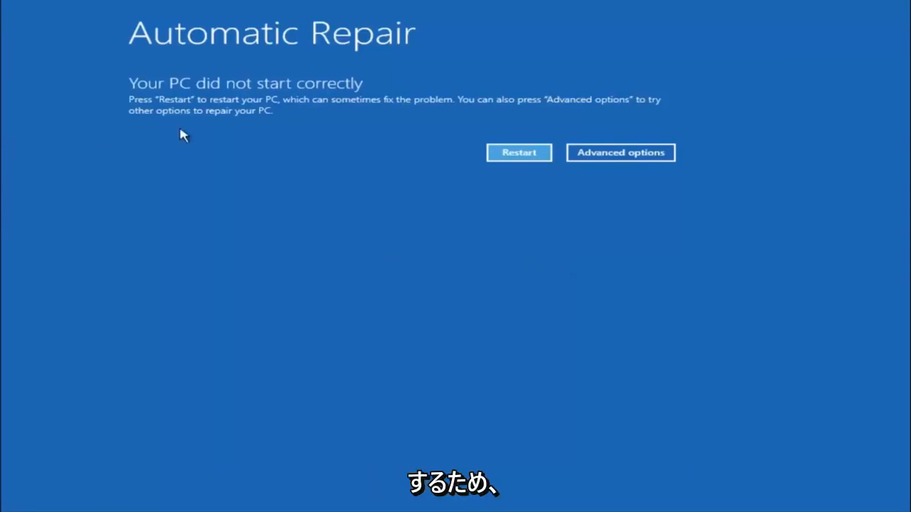
mouse_move(207, 119)
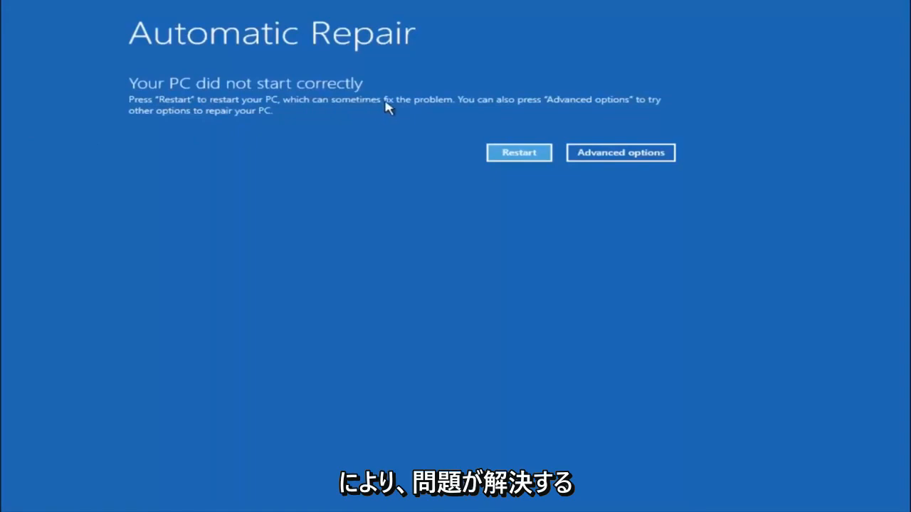
mouse_move(345, 105)
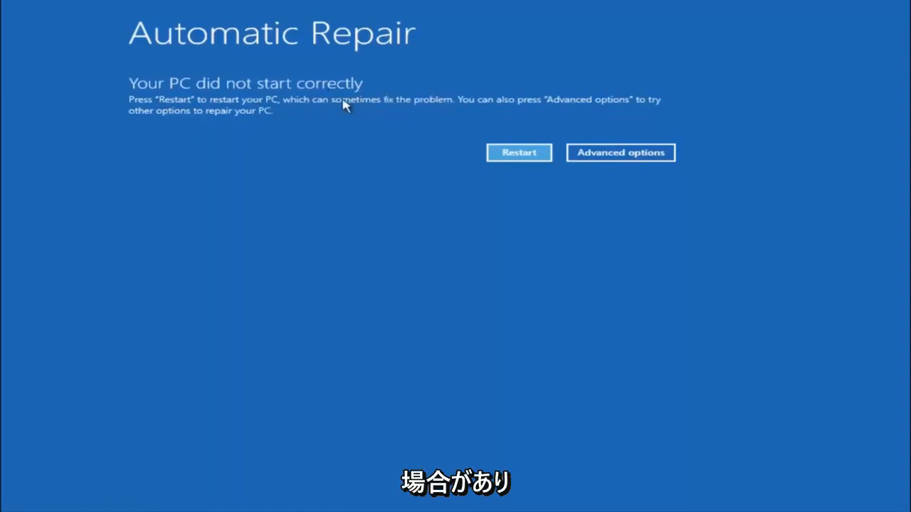
mouse_move(459, 111)
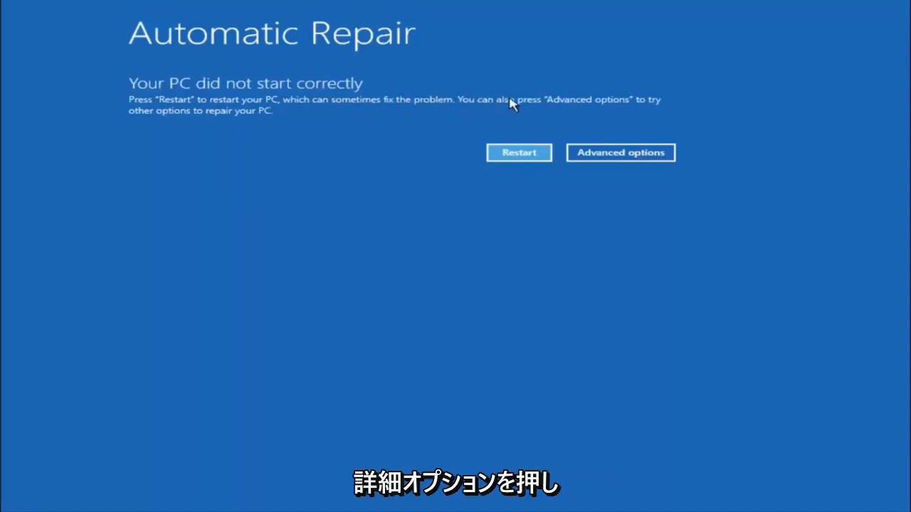
mouse_move(224, 119)
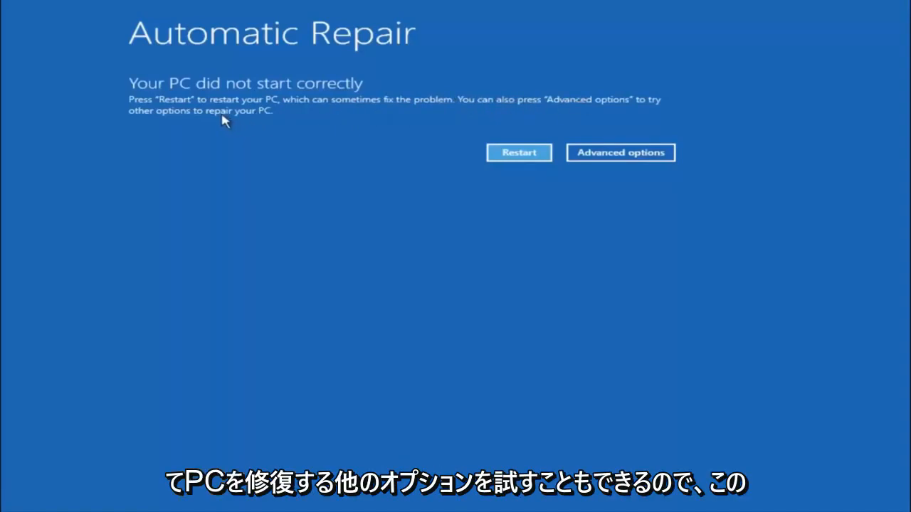
mouse_move(519, 152)
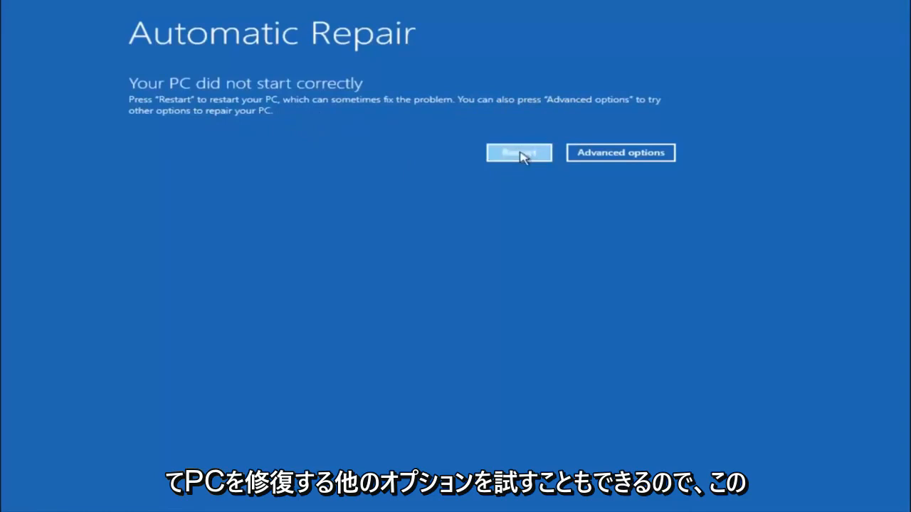
mouse_move(620, 153)
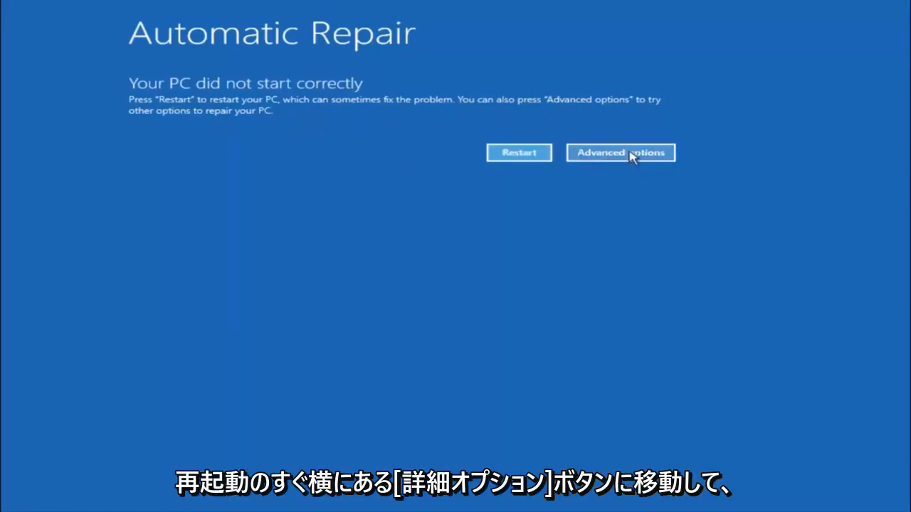
From the failed-startup screen, go through Advanced options and Troubleshoot to the Advanced options menu.
left_click(620, 152)
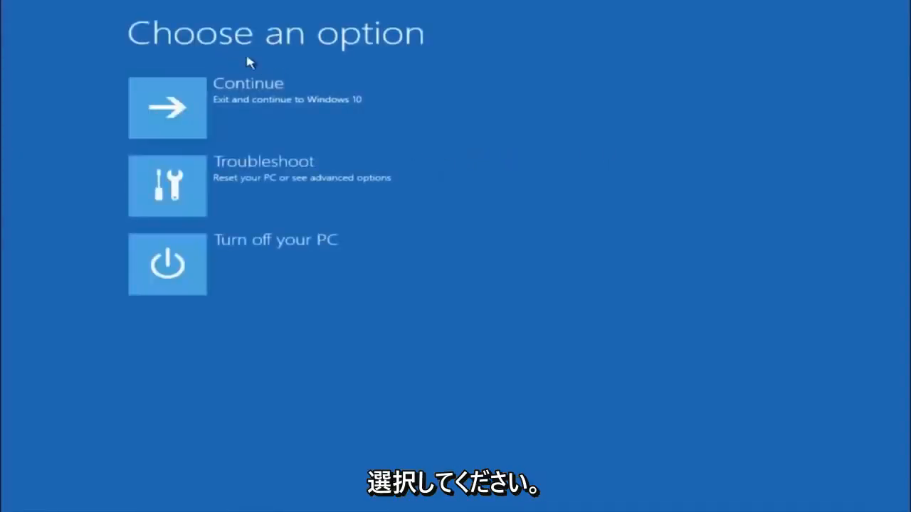
left_click(167, 185)
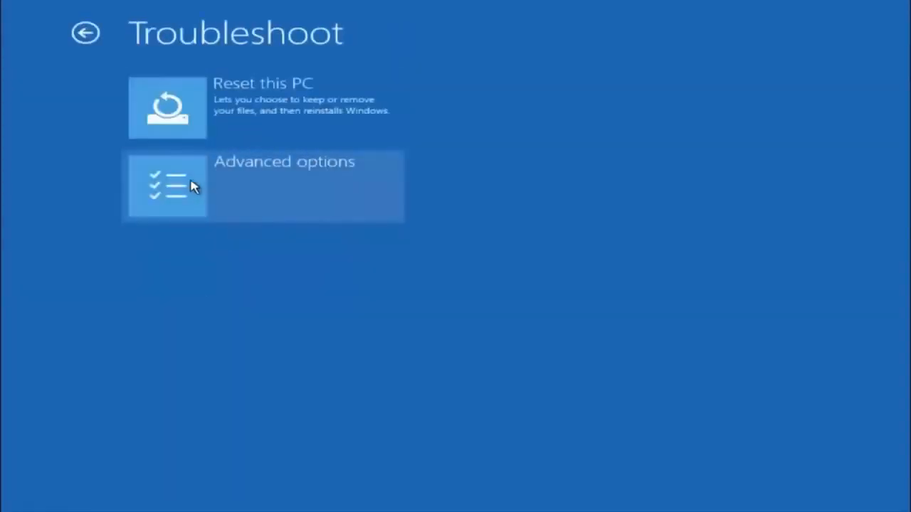
mouse_move(196, 188)
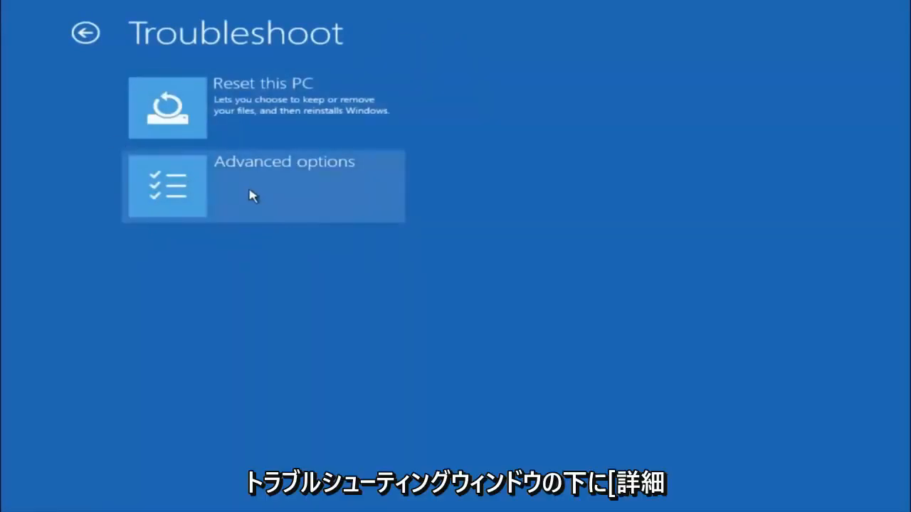
left_click(263, 186)
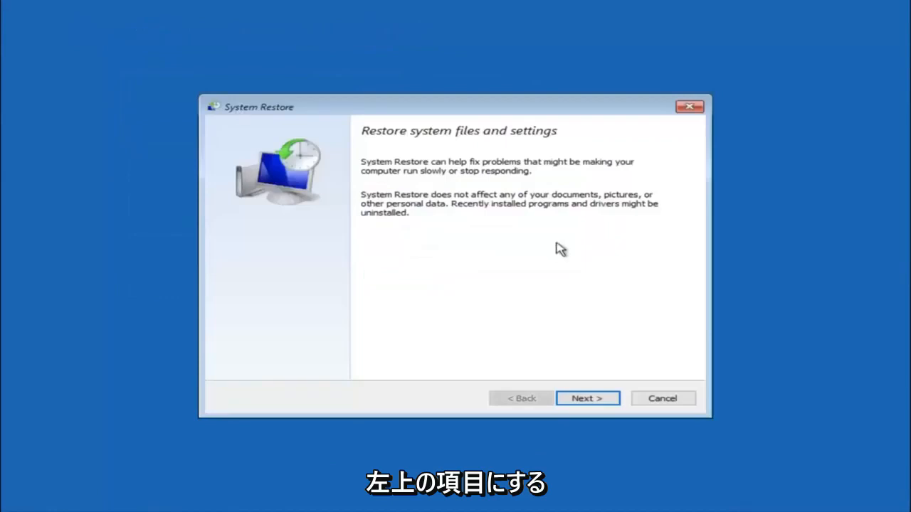
mouse_move(476, 182)
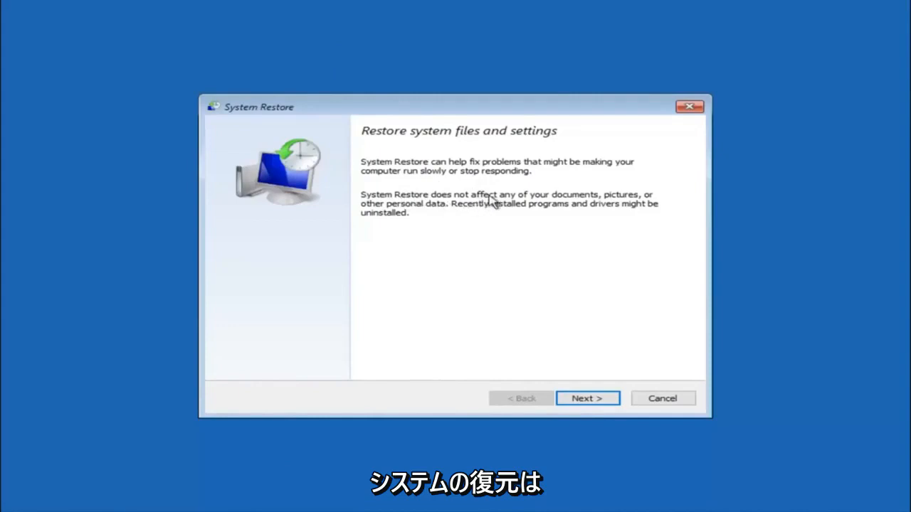
mouse_move(496, 228)
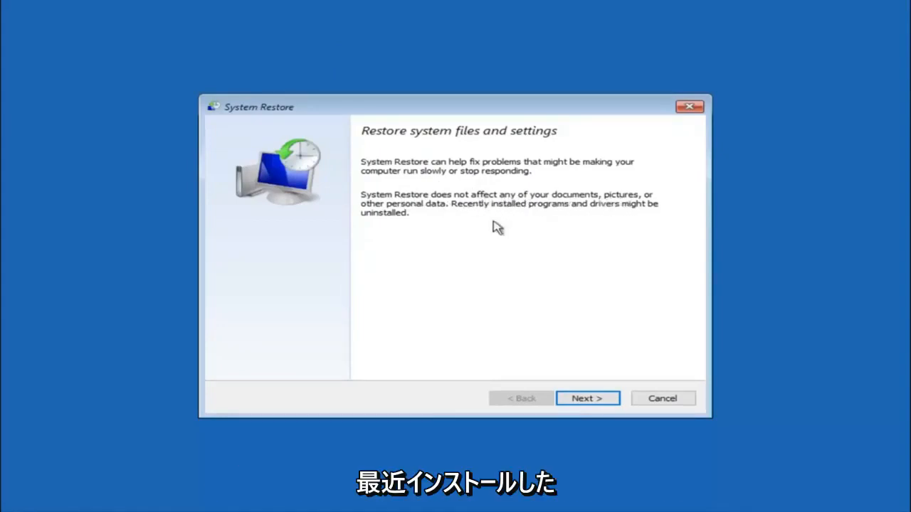
mouse_move(502, 212)
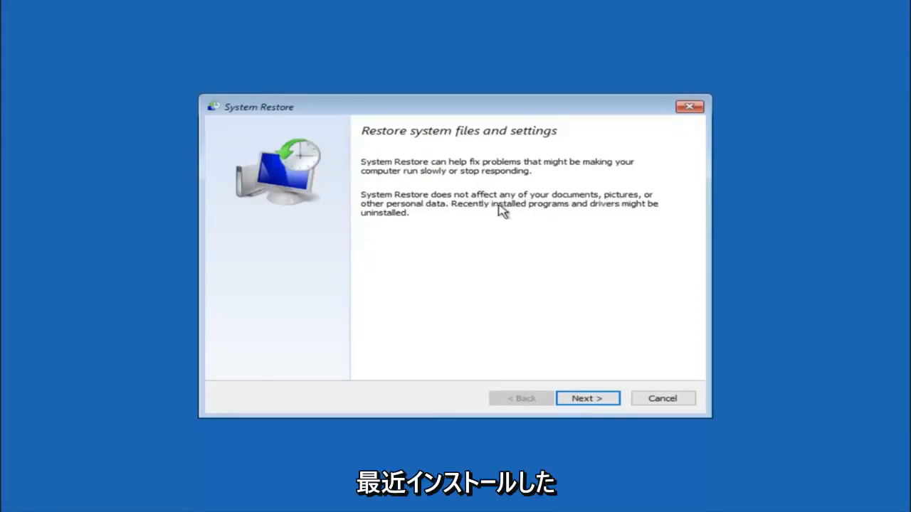
mouse_move(402, 221)
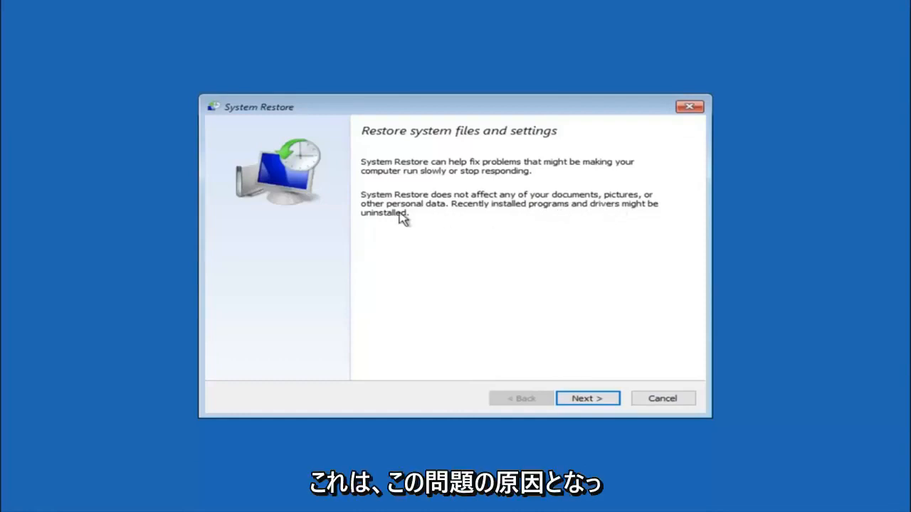
mouse_move(390, 234)
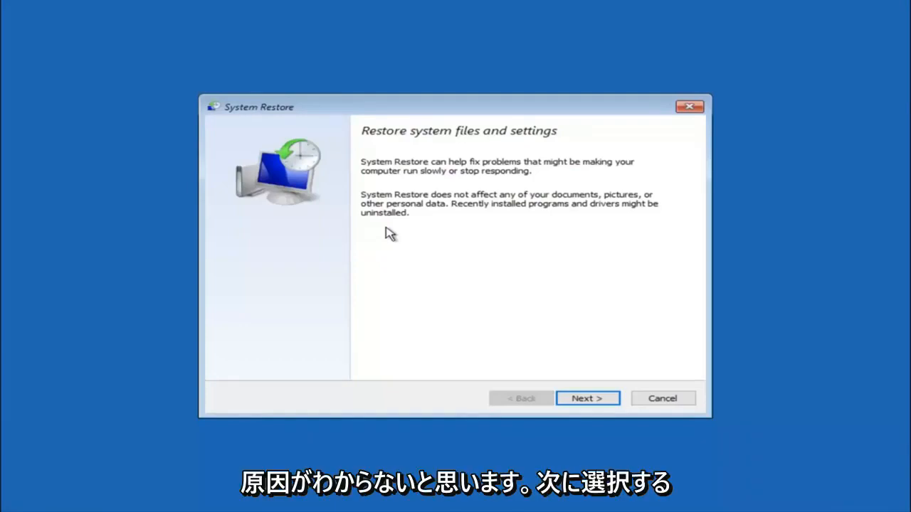
mouse_move(530, 346)
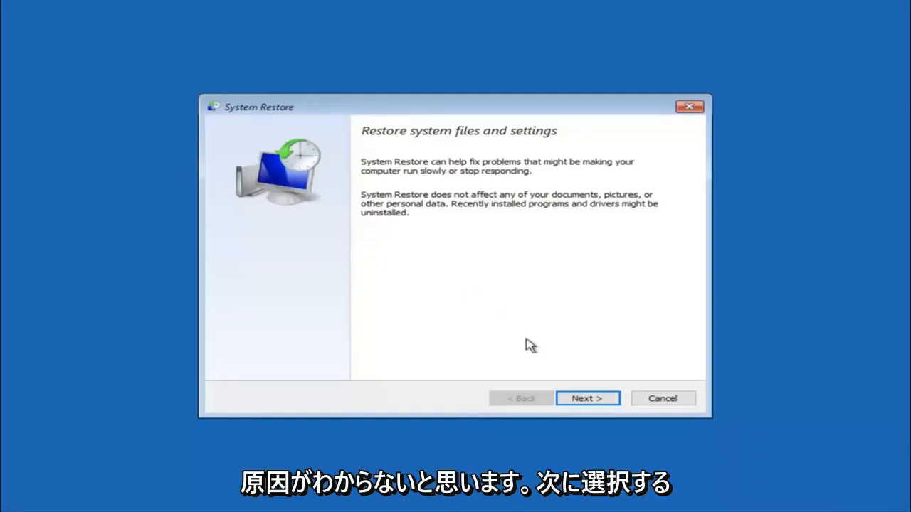
Select the 10/5/2016 'before update' restore point in the restore point list.
left_click(588, 397)
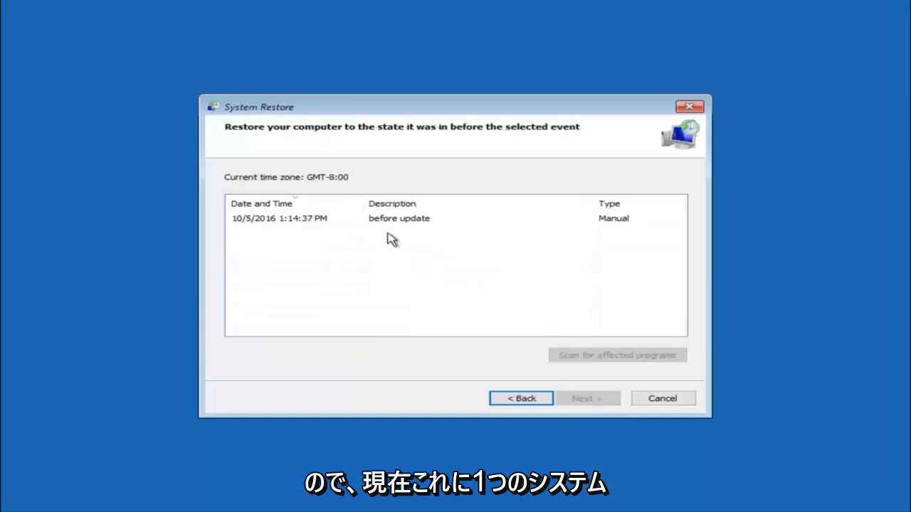
mouse_move(276, 223)
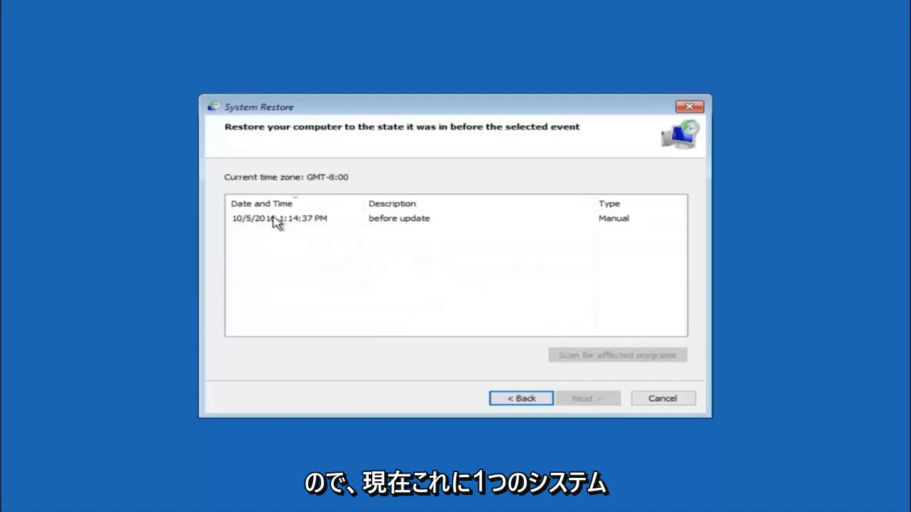
left_click(279, 219)
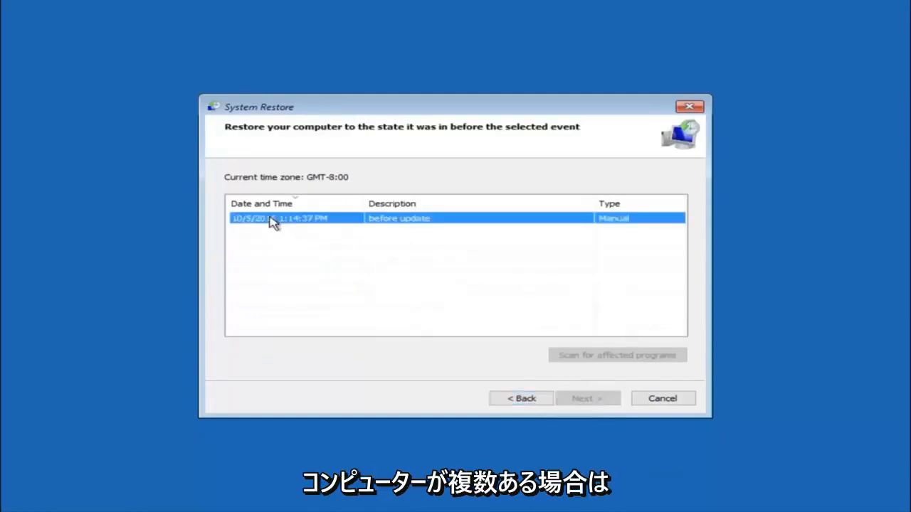
left_click(279, 218)
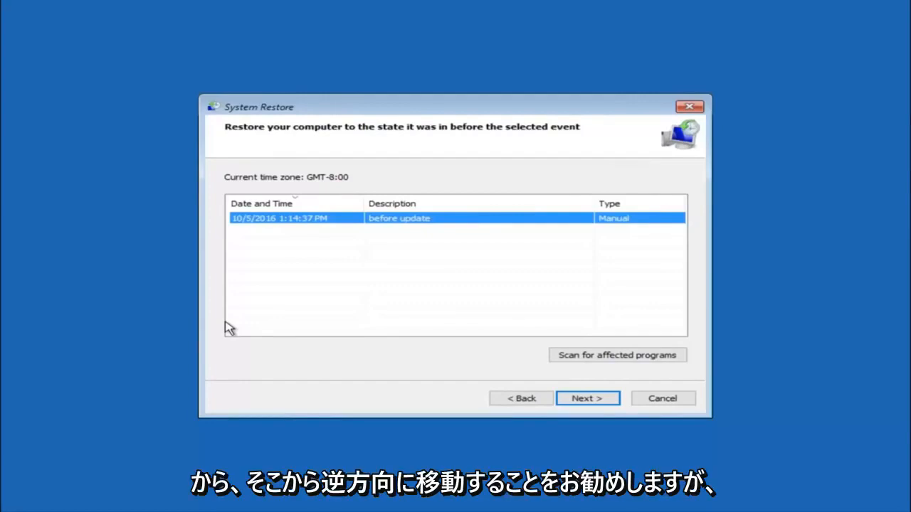
mouse_move(287, 228)
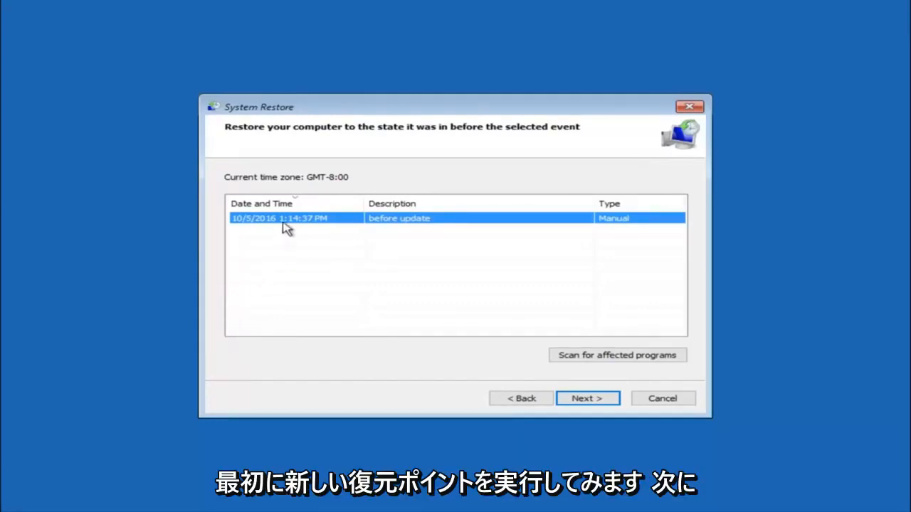
mouse_move(516, 317)
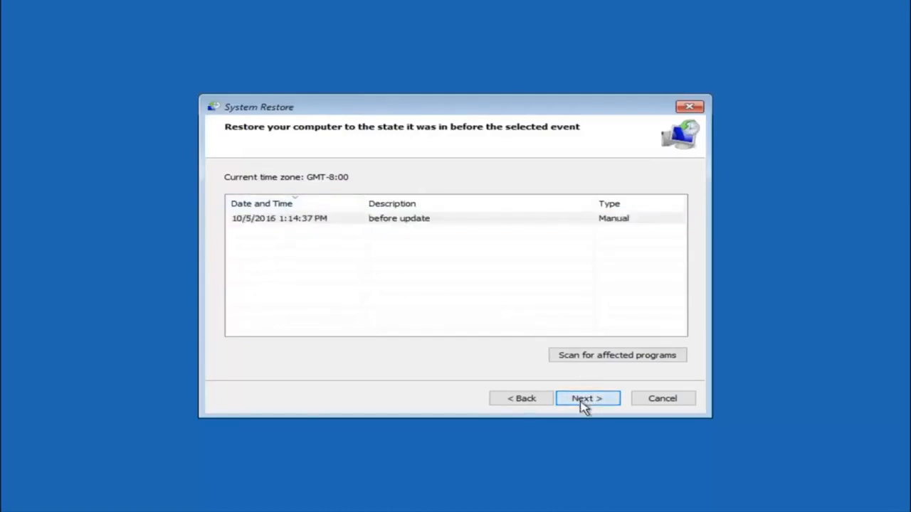
left_click(587, 398)
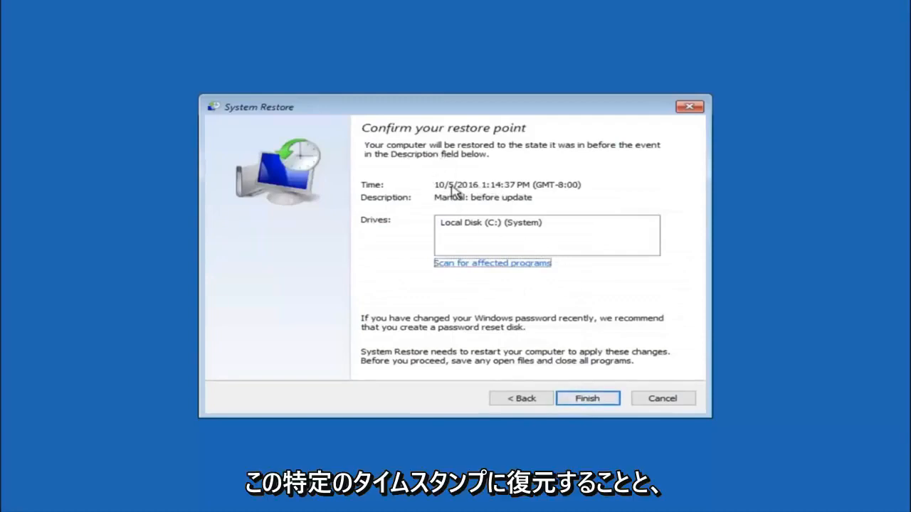
mouse_move(570, 189)
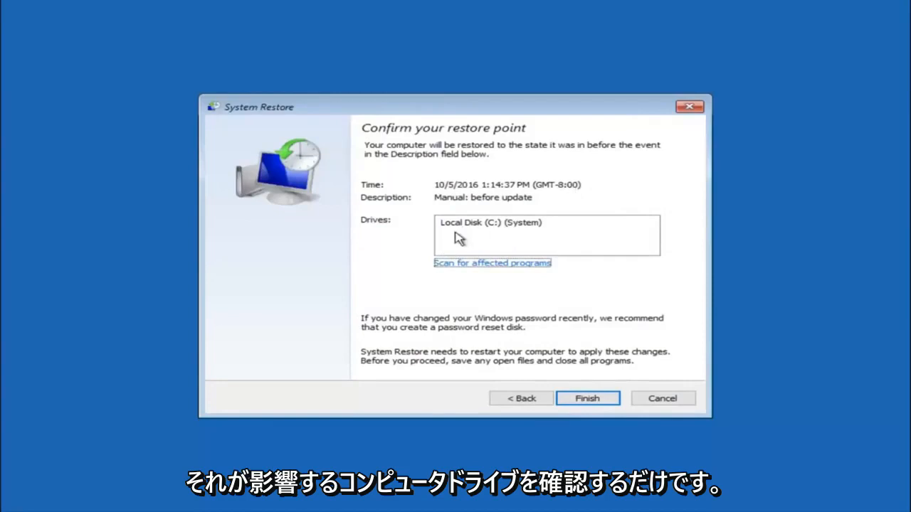
mouse_move(573, 383)
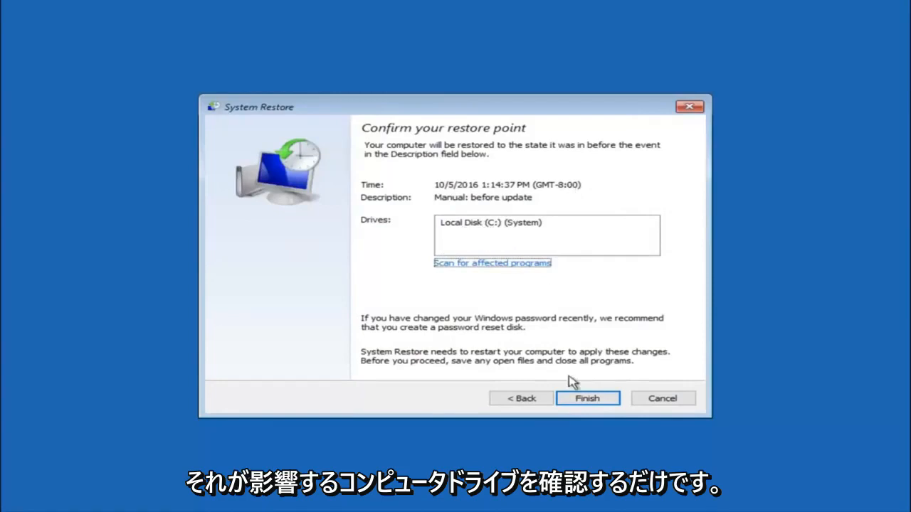
mouse_move(391, 329)
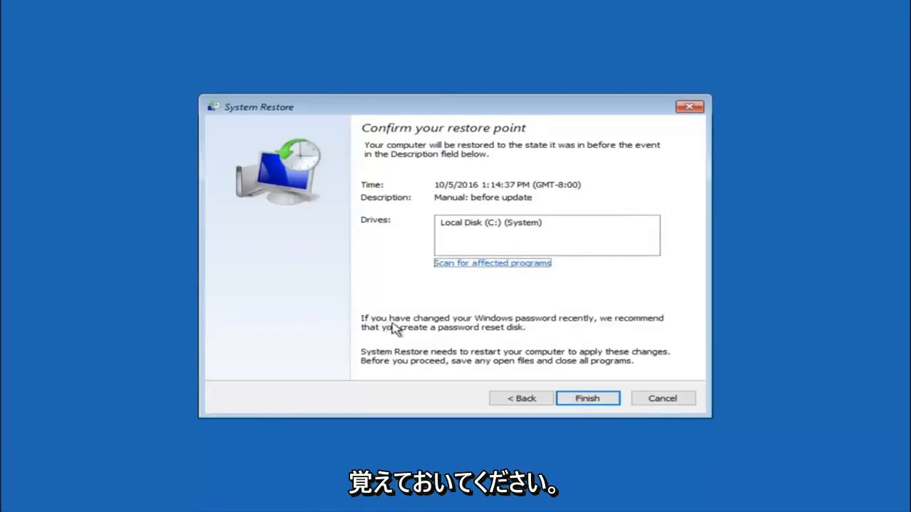
mouse_move(530, 327)
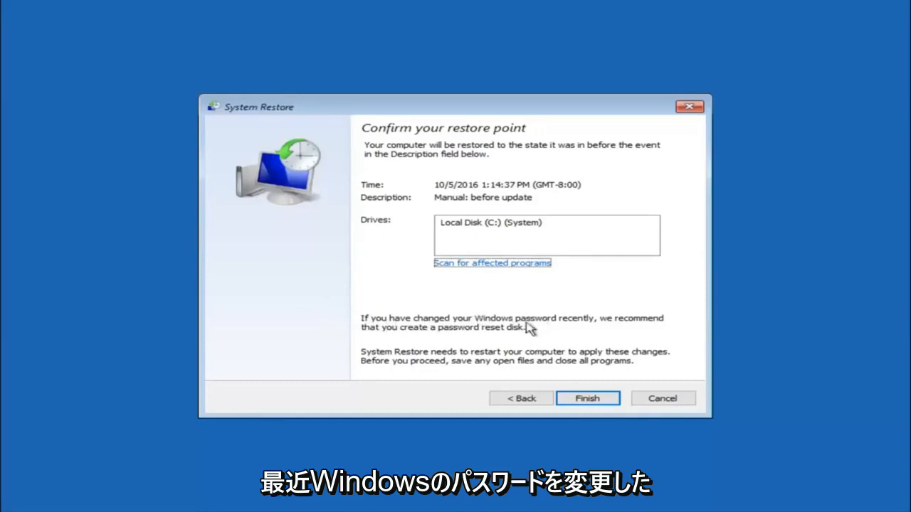
mouse_move(439, 335)
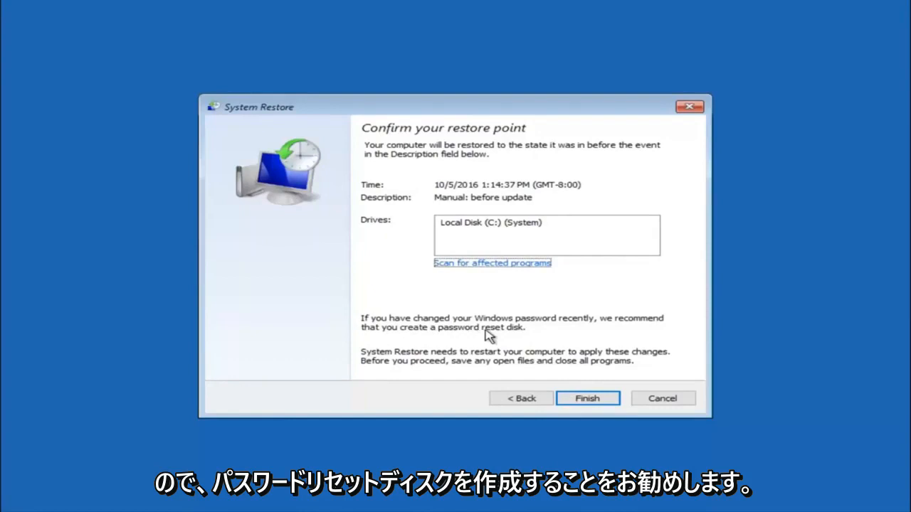
mouse_move(569, 335)
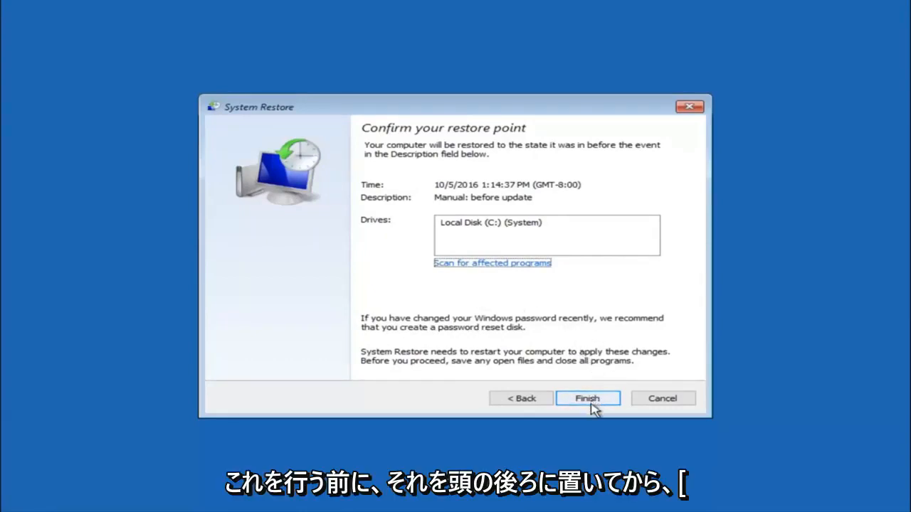
Finish the wizard and confirm the uninterruptible restore to 'Manual: before update'.
left_click(587, 398)
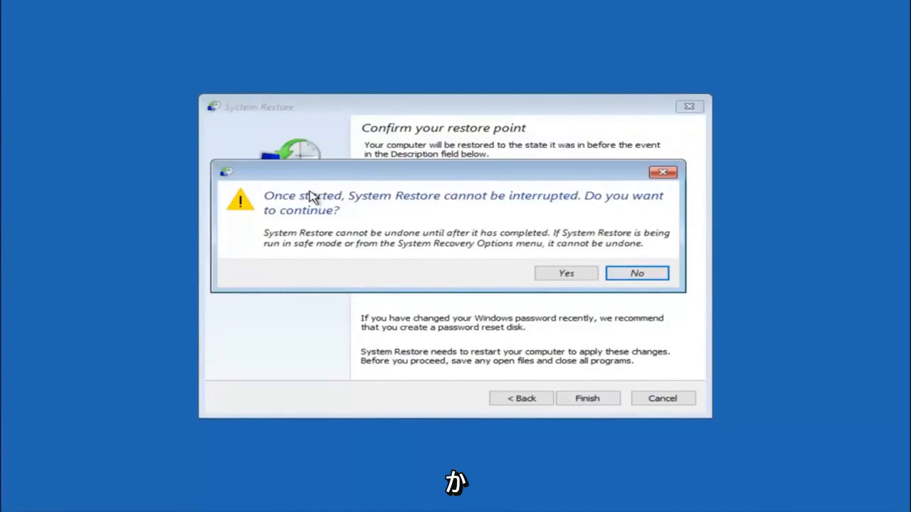
mouse_move(318, 224)
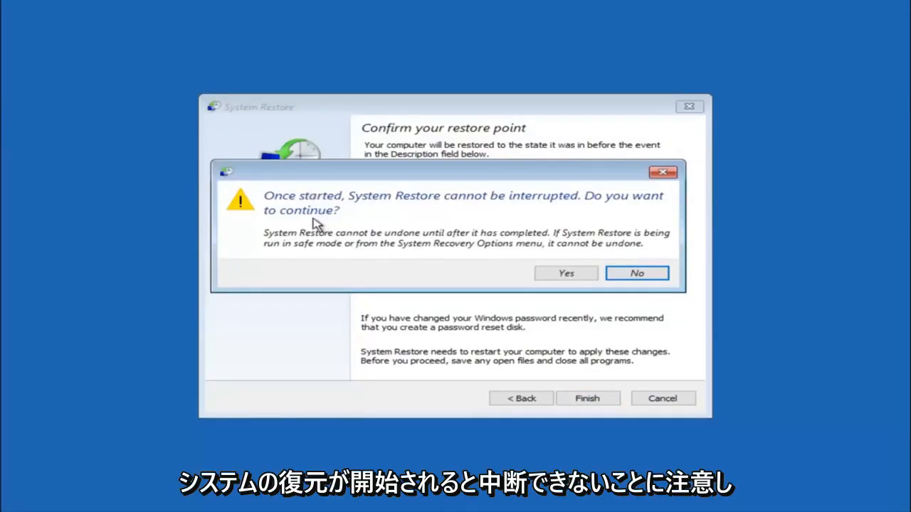
mouse_move(306, 229)
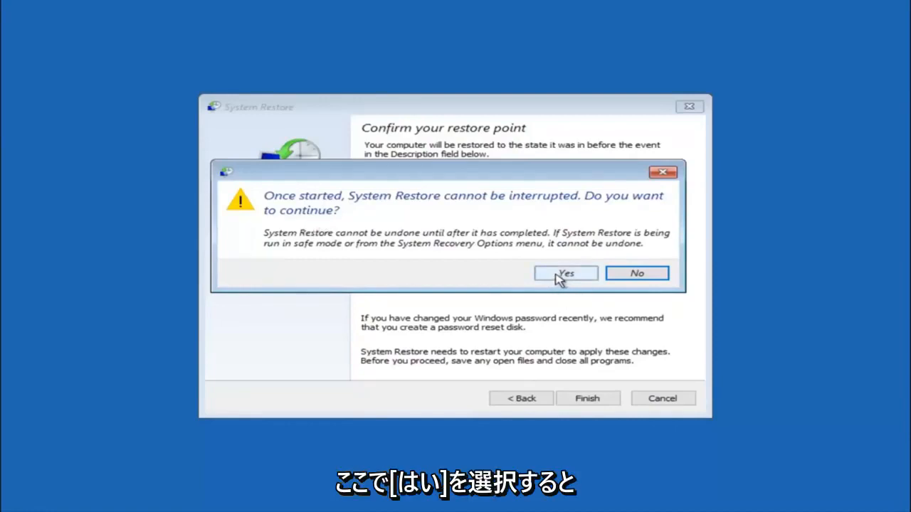
left_click(565, 274)
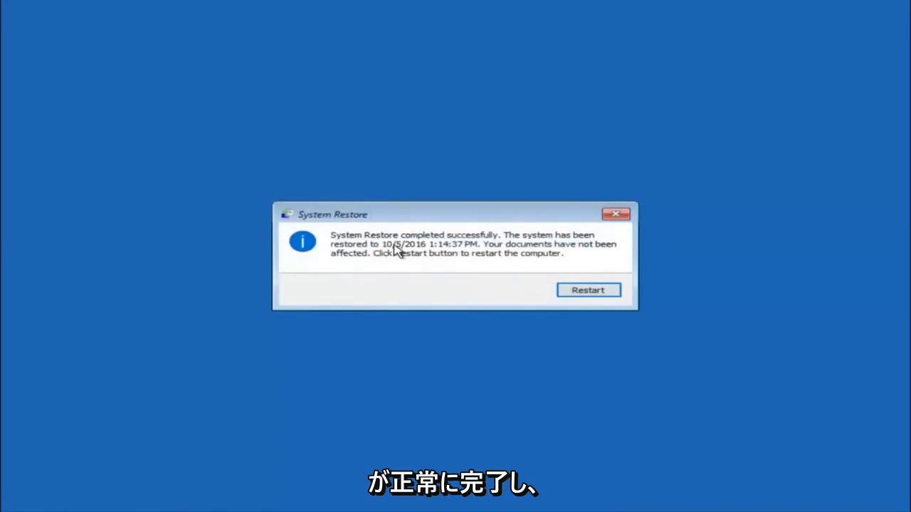
mouse_move(475, 251)
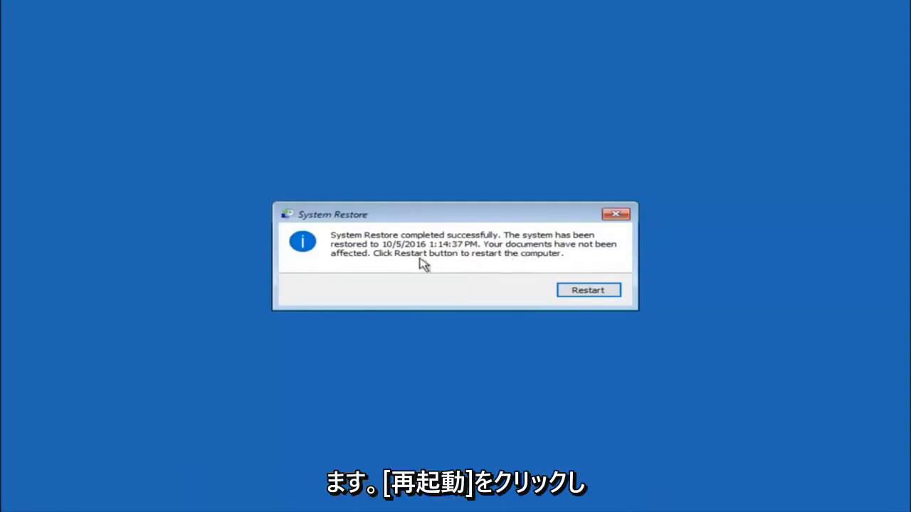
mouse_move(584, 287)
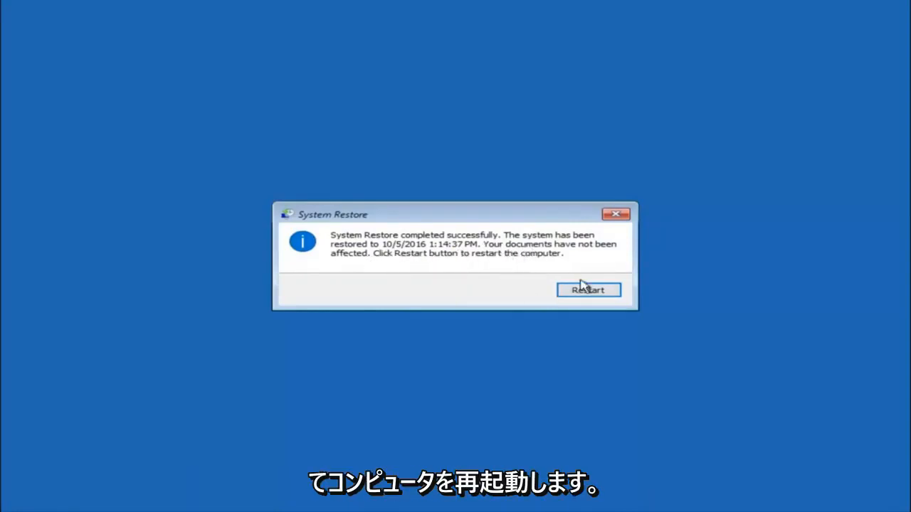
Restart the computer from the 'System Restore completed successfully' message.
left_click(588, 290)
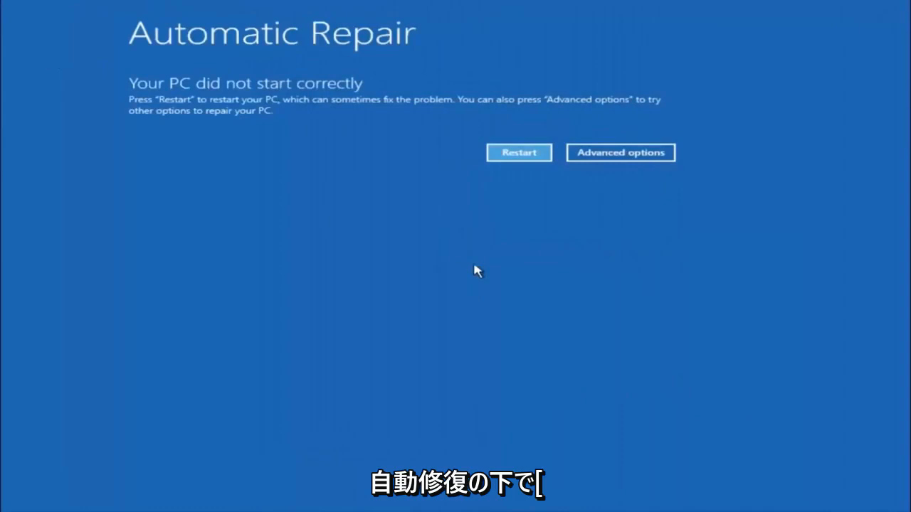
Leave Automatic Repair for the advanced options and run Startup Repair.
left_click(619, 153)
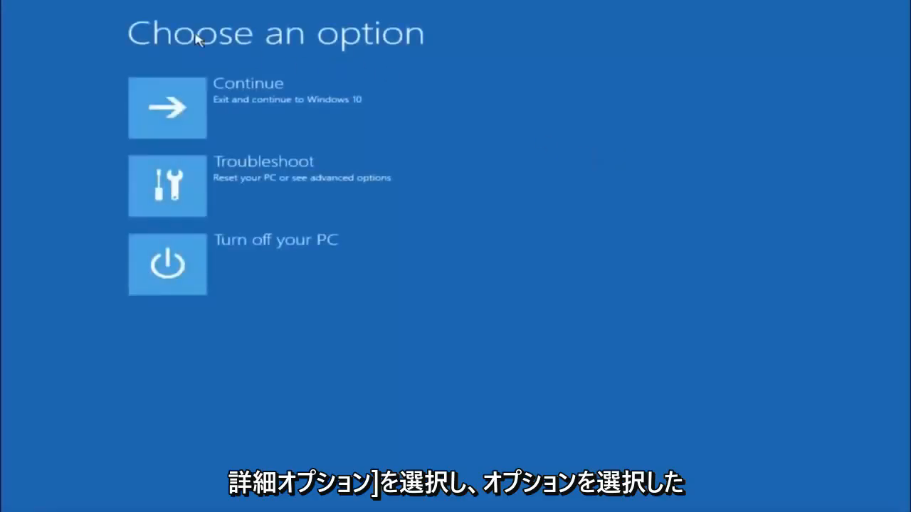
mouse_move(220, 188)
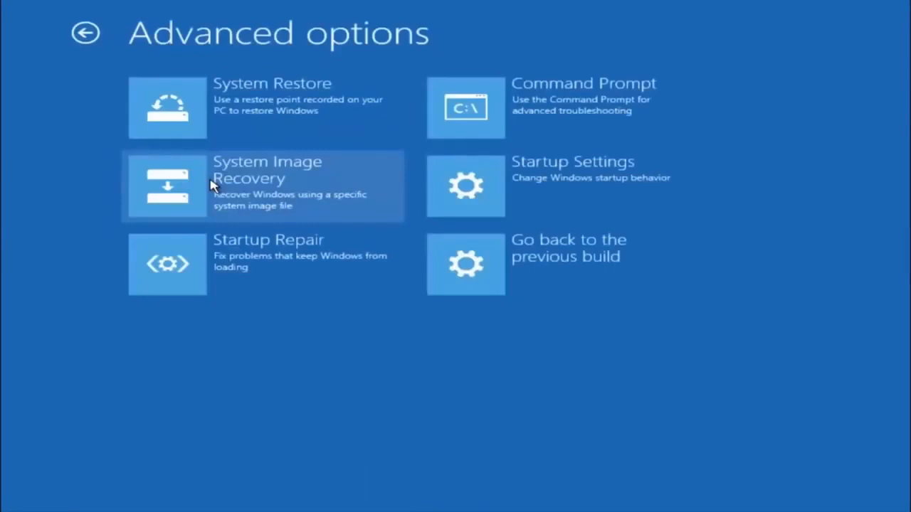
mouse_move(158, 238)
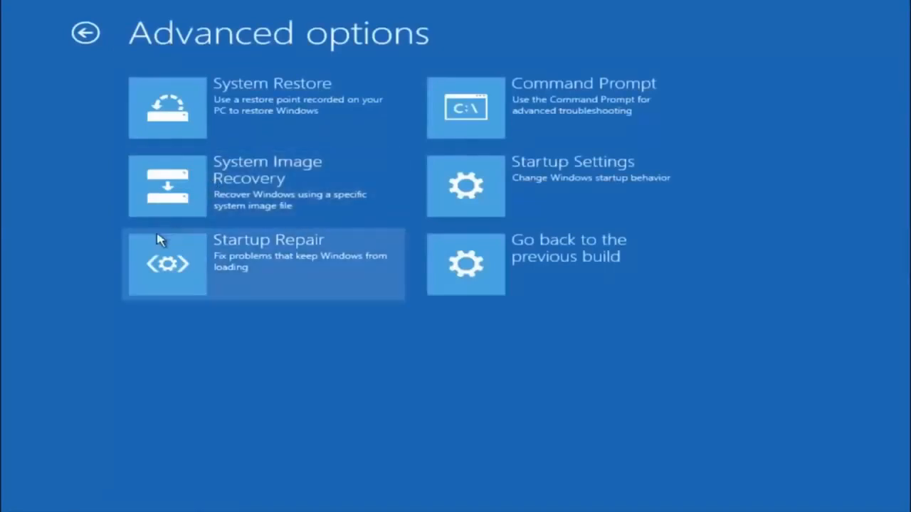
mouse_move(283, 252)
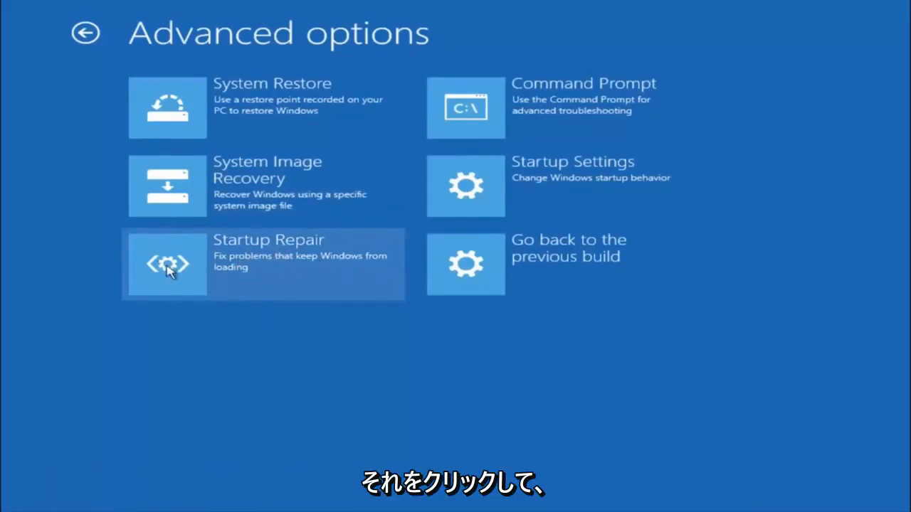
left_click(167, 264)
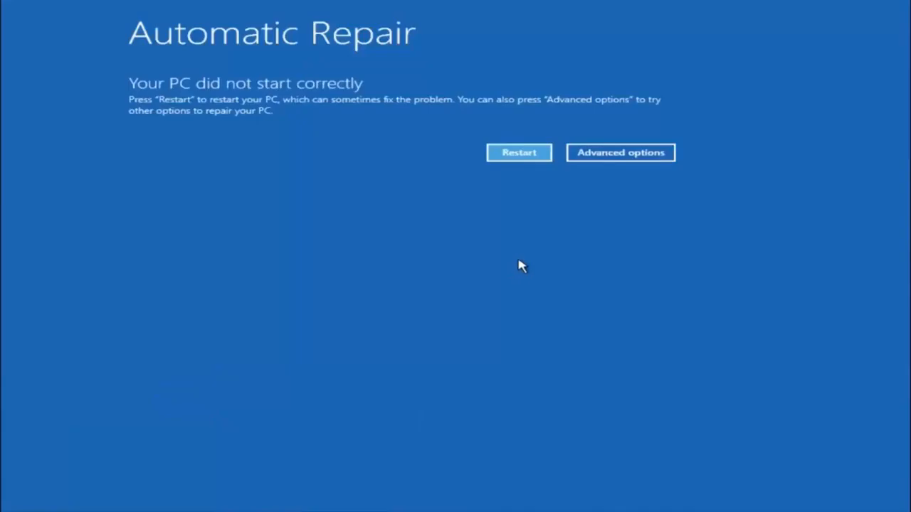
mouse_move(423, 150)
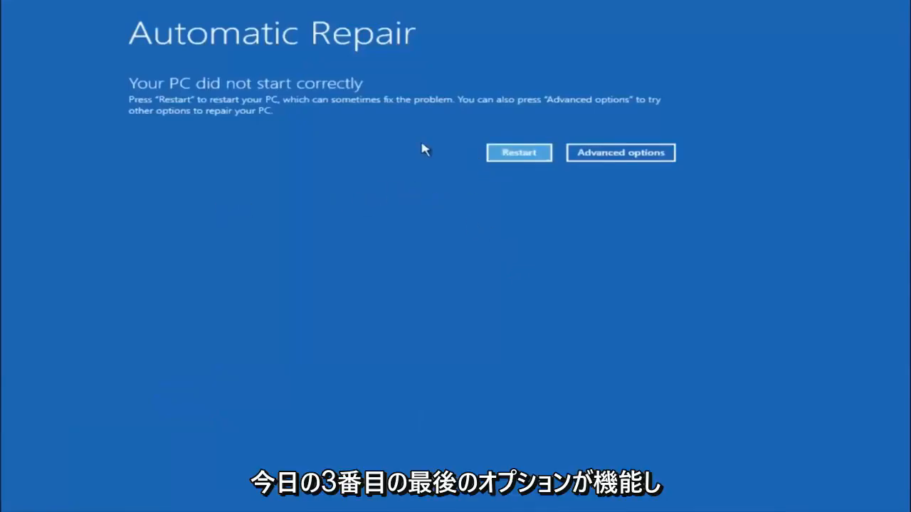
mouse_move(315, 201)
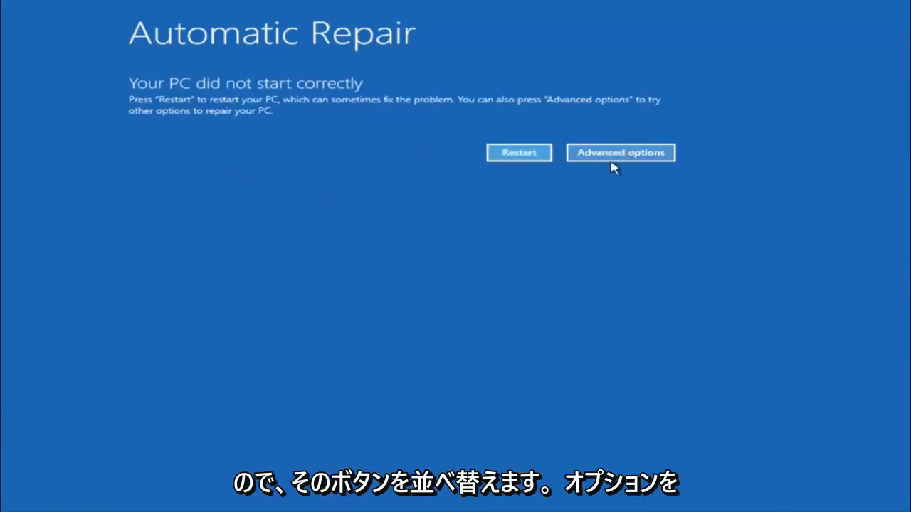
Leave the Automatic Repair screen and go through Troubleshoot to Advanced options.
left_click(620, 152)
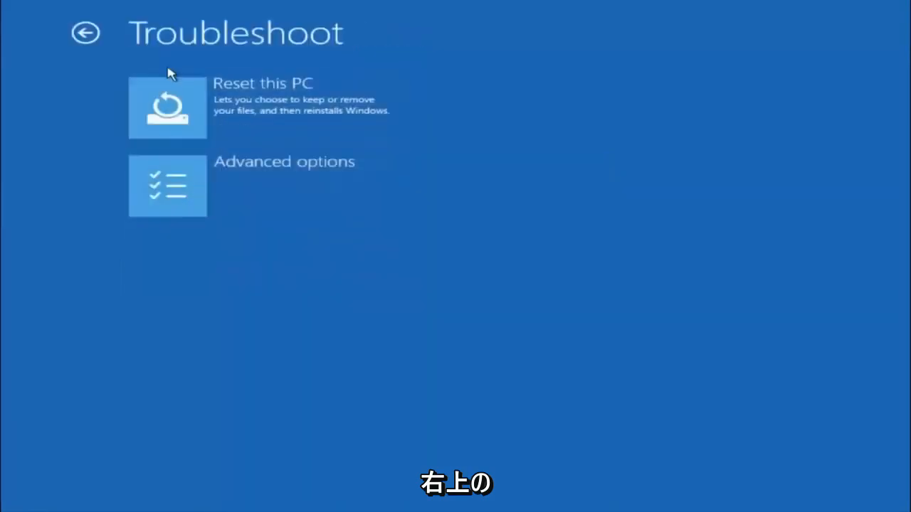
left_click(167, 186)
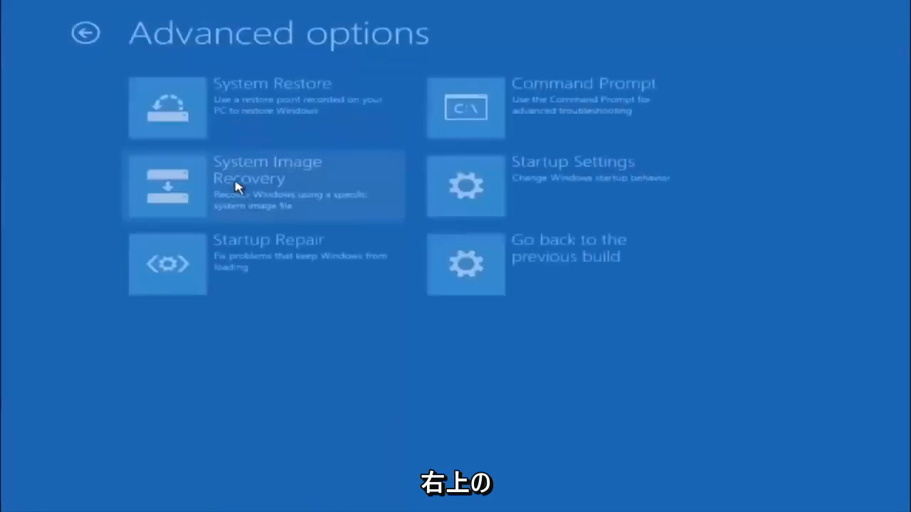
mouse_move(445, 118)
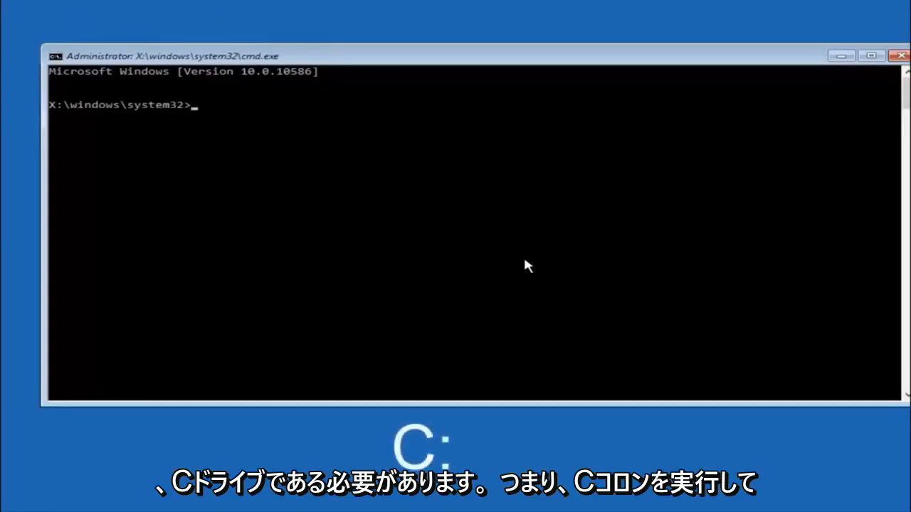
Switch Command Prompt to drive C: and list its folders with dir.
type("c:")
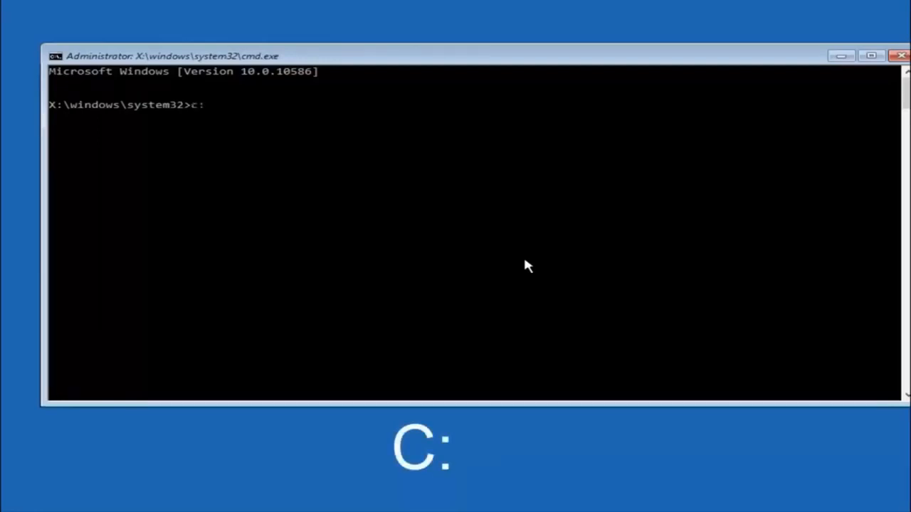
key("Enter")
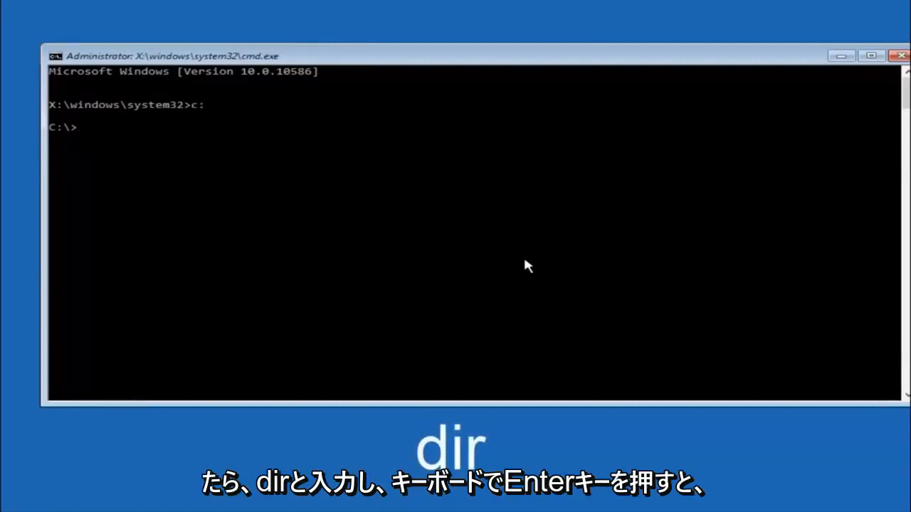
type("dir")
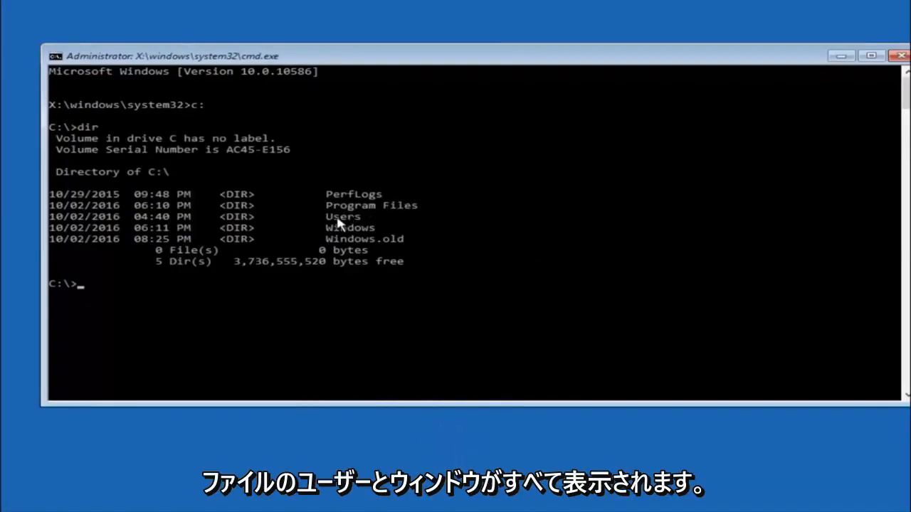
mouse_move(359, 231)
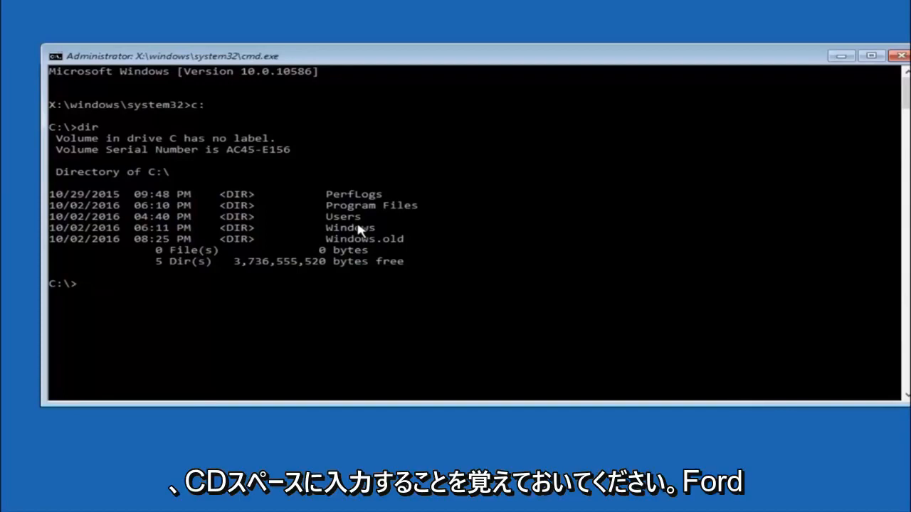
Change directory to \windows\system32\config.
type("cd")
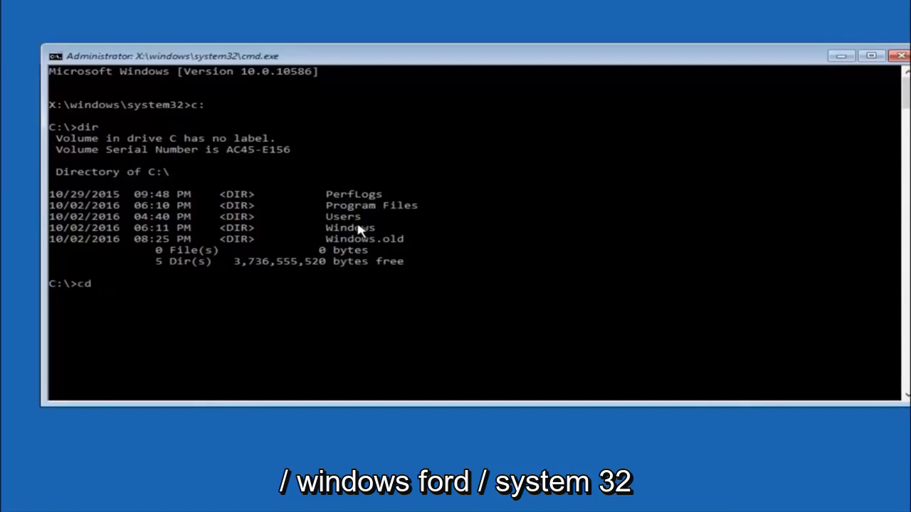
type("\\windows\\")
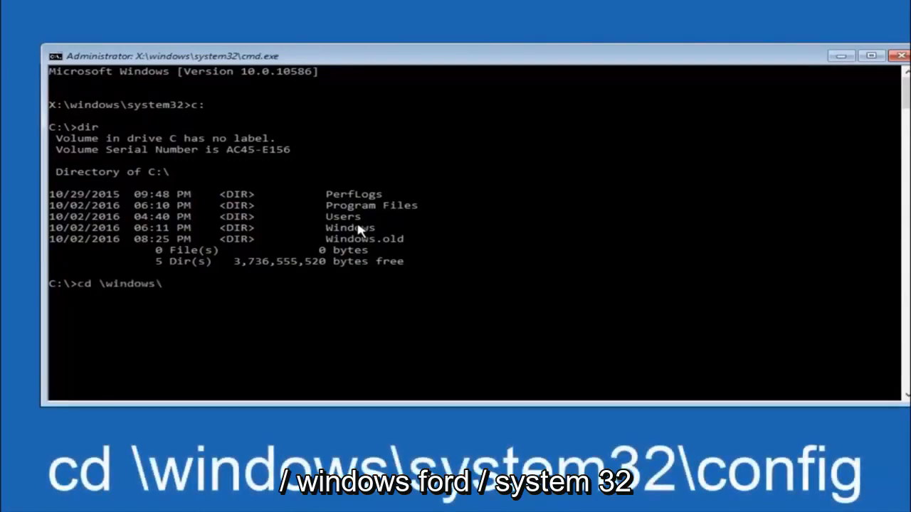
type("system3")
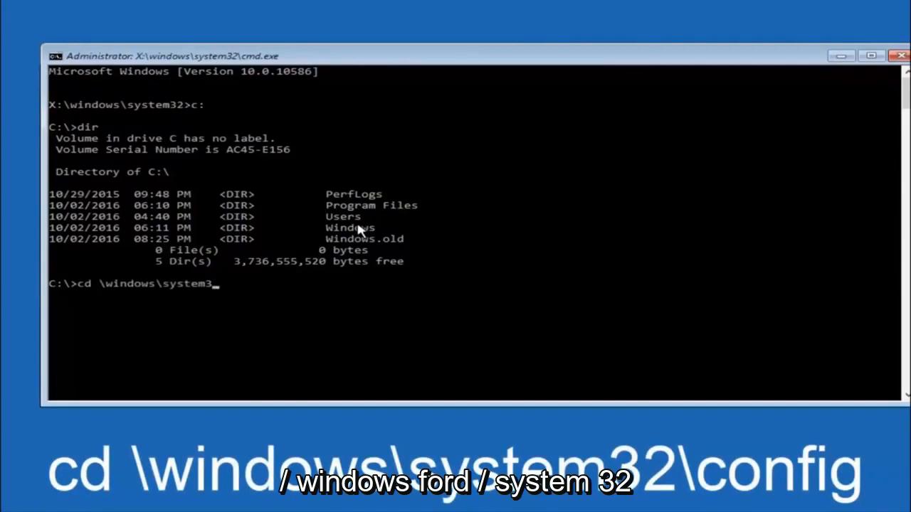
type("2\\")
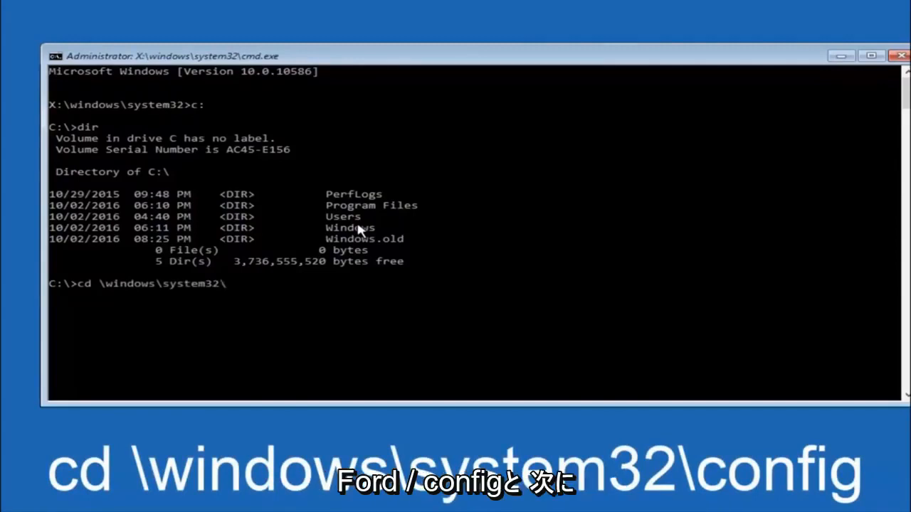
type("config")
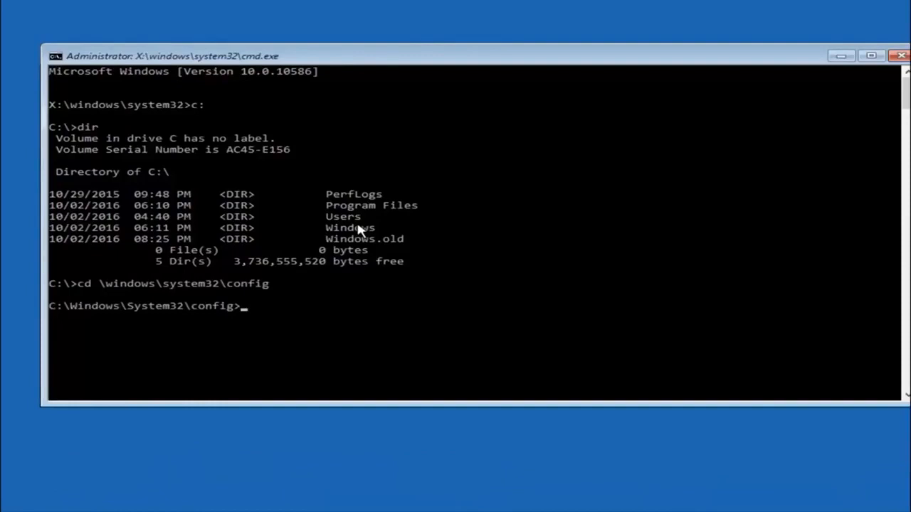
Create a folder named backup inside the config folder with md.
type("md")
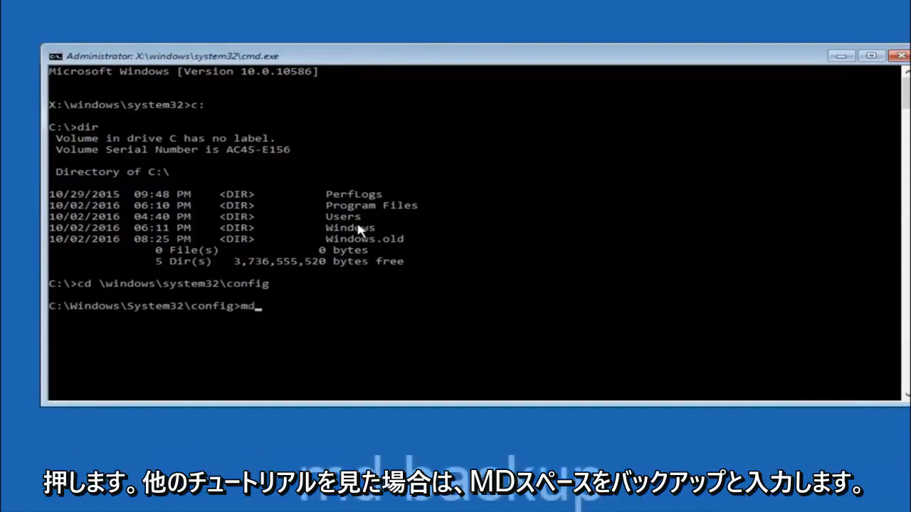
type("back")
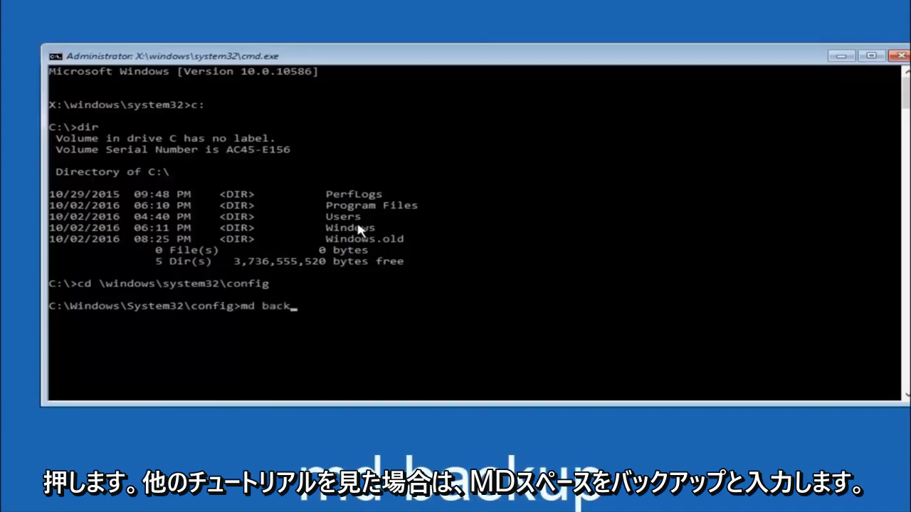
type("up")
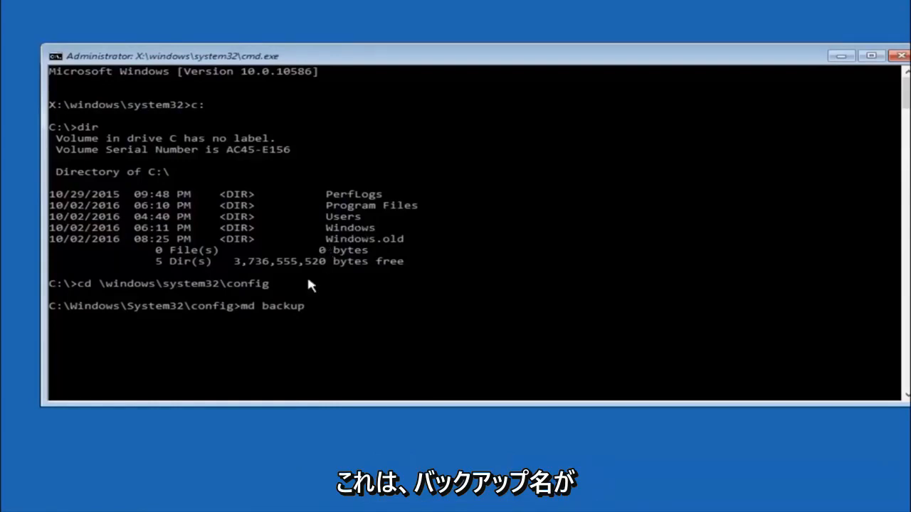
mouse_move(276, 322)
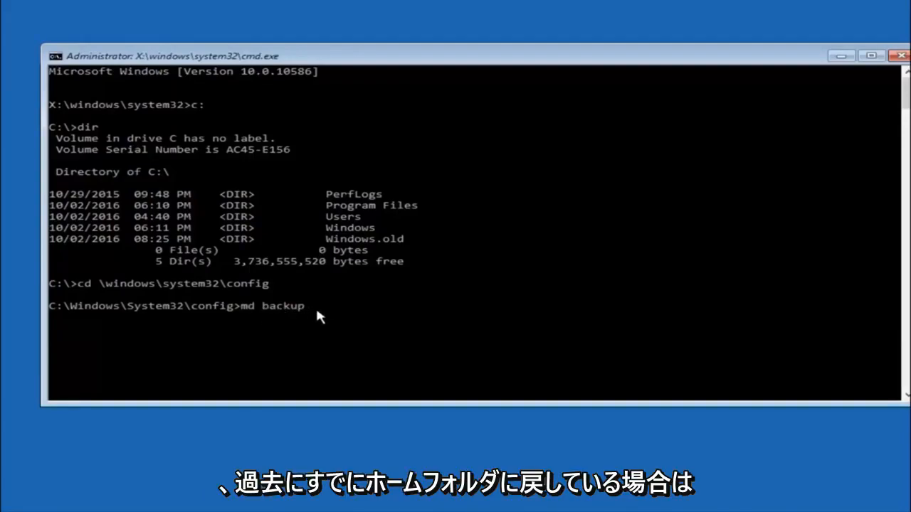
type("1")
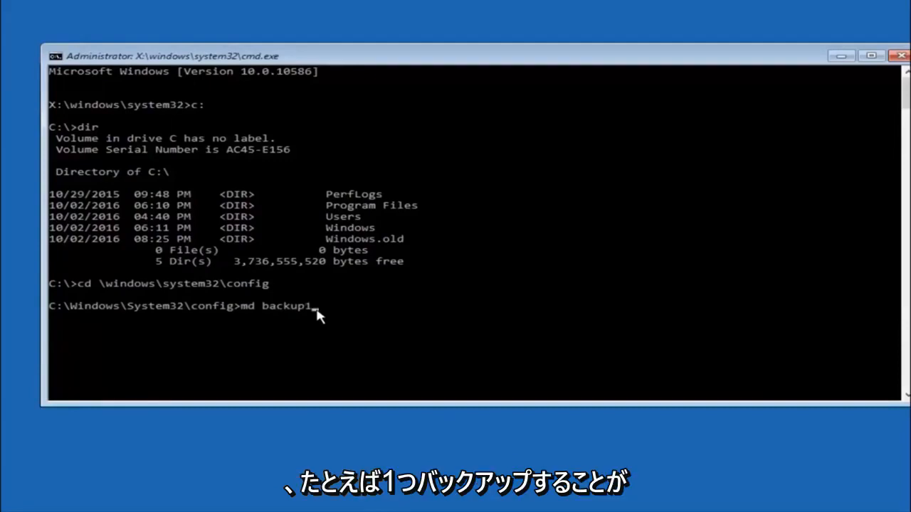
key("backspace")
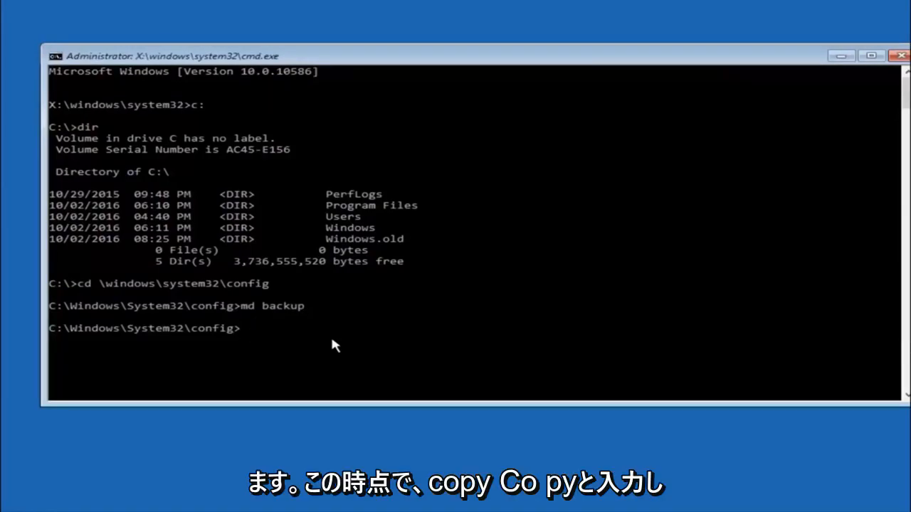
Copy all config files (*.*) into the backup folder.
type("copy")
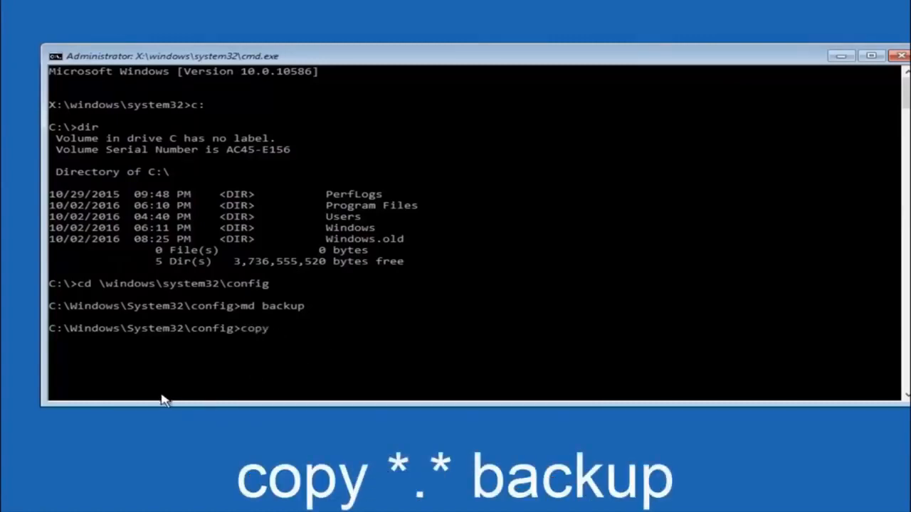
type("*")
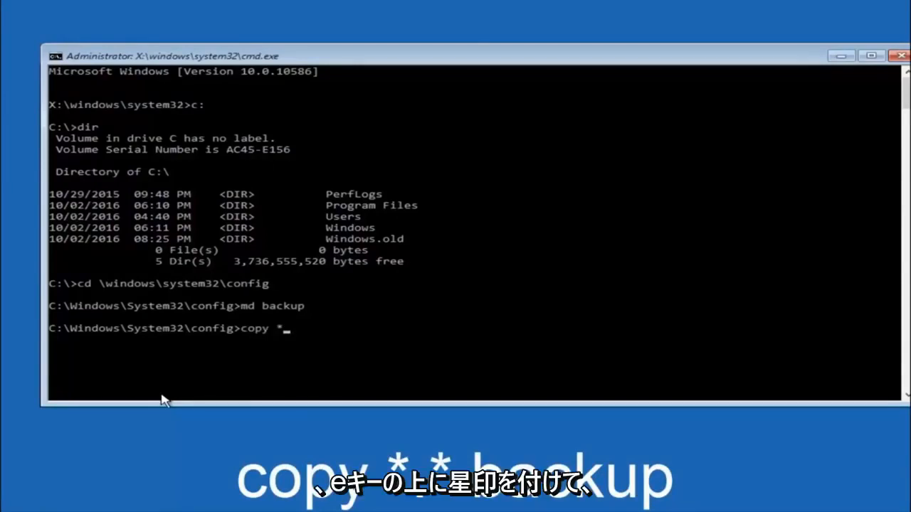
type(".")
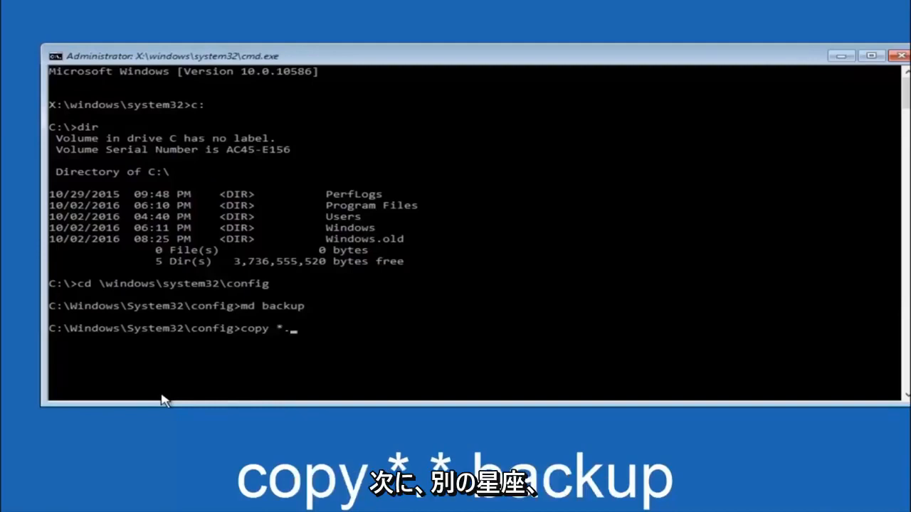
type("*")
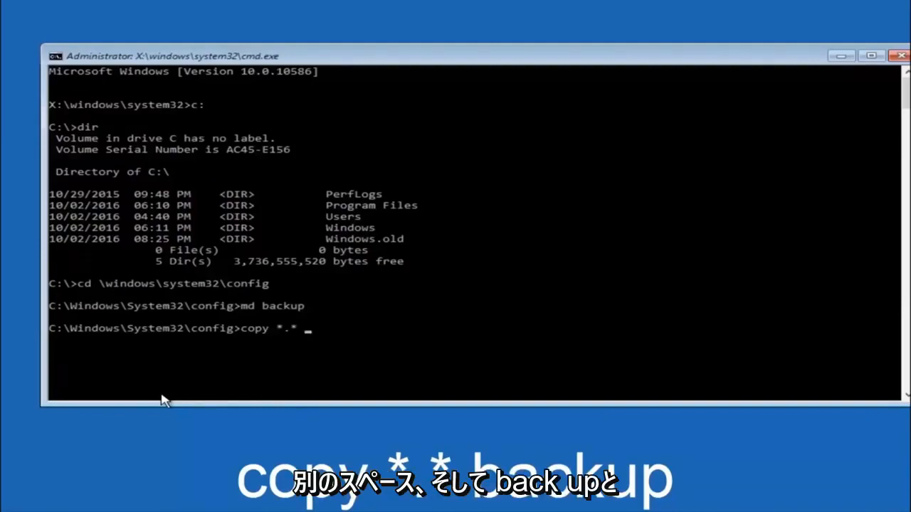
type("backup1")
type("CD r")
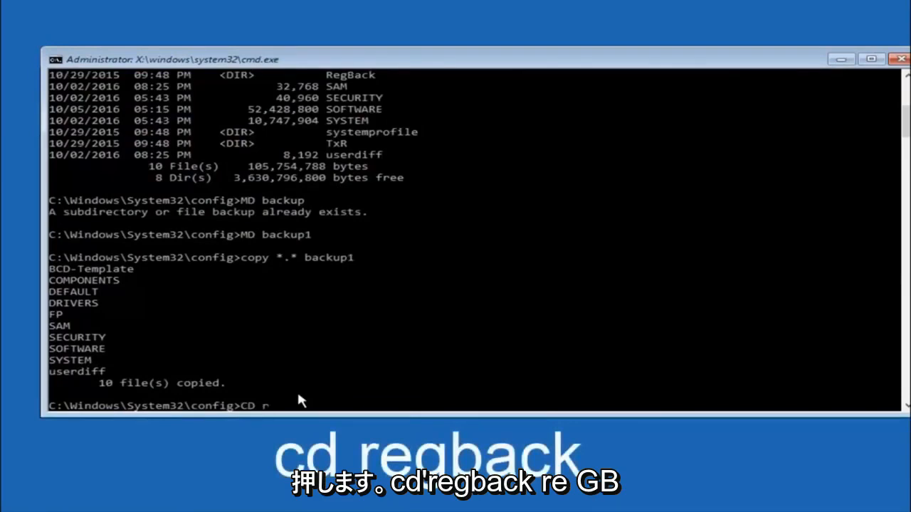
Enter the RegBack folder and list its DEFAULT, SAM, SECURITY, SOFTWARE, SYSTEM files.
type("egback")
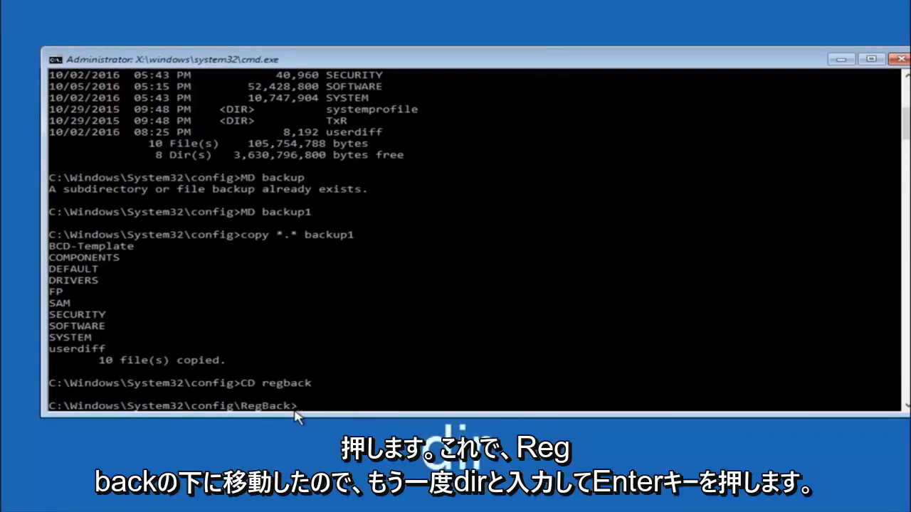
type("dir")
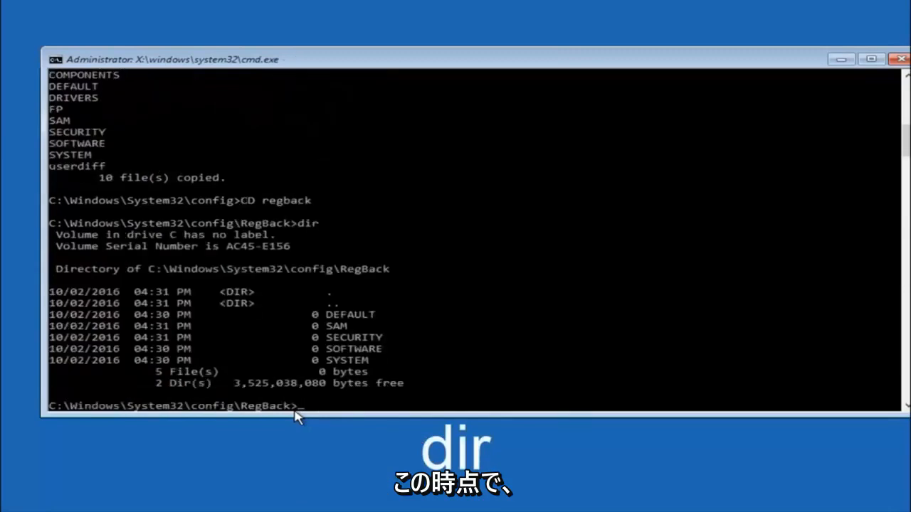
type("co")
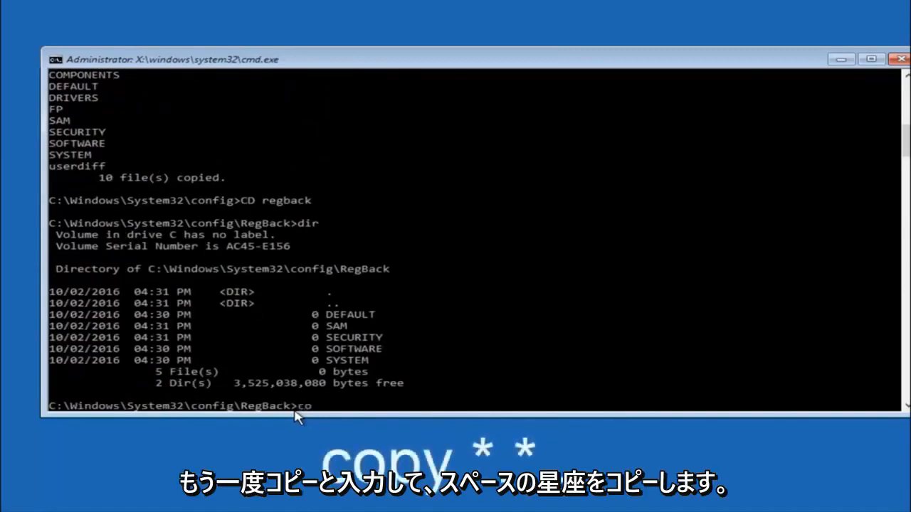
Run 'copy *.* ..' from RegBack and answer A to overwrite every config hive.
type("py")
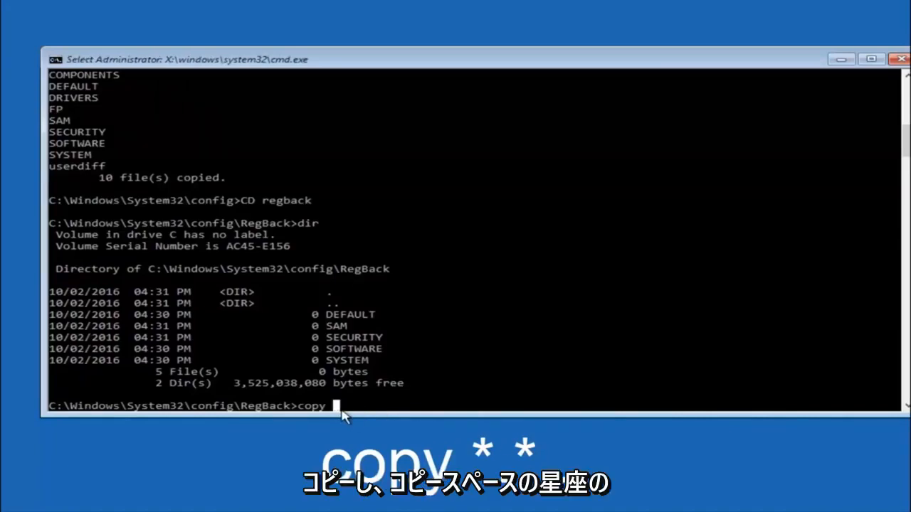
type("*")
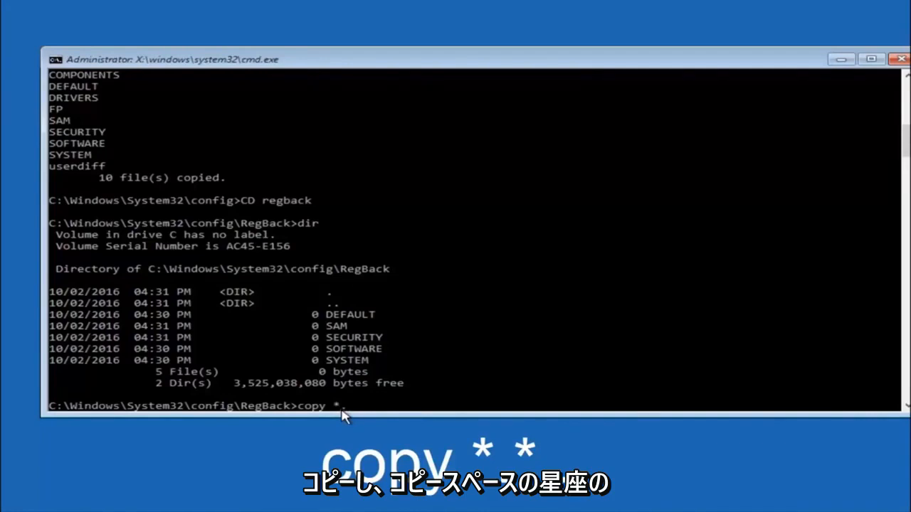
type(".*")
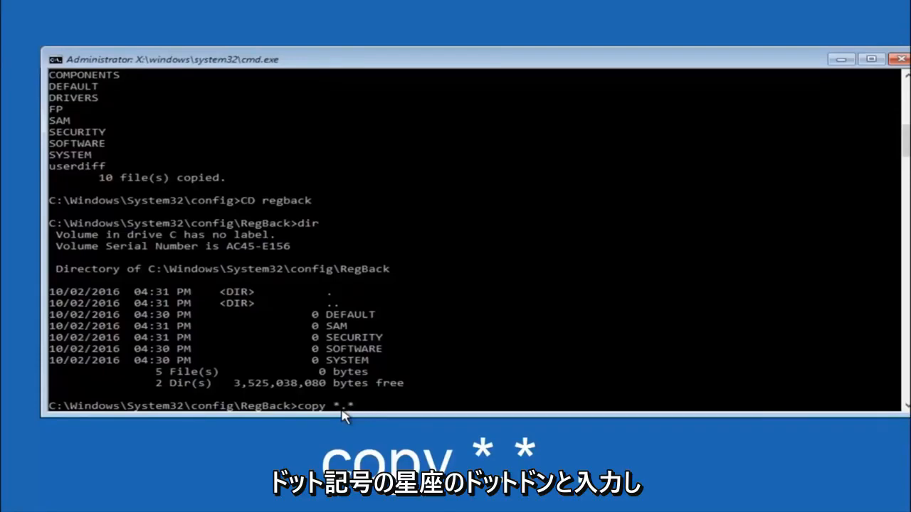
type("..")
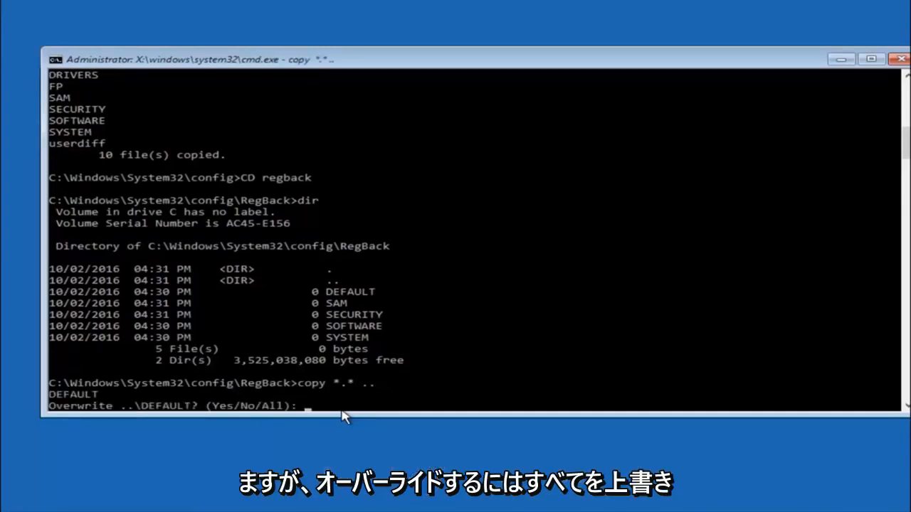
type("A")
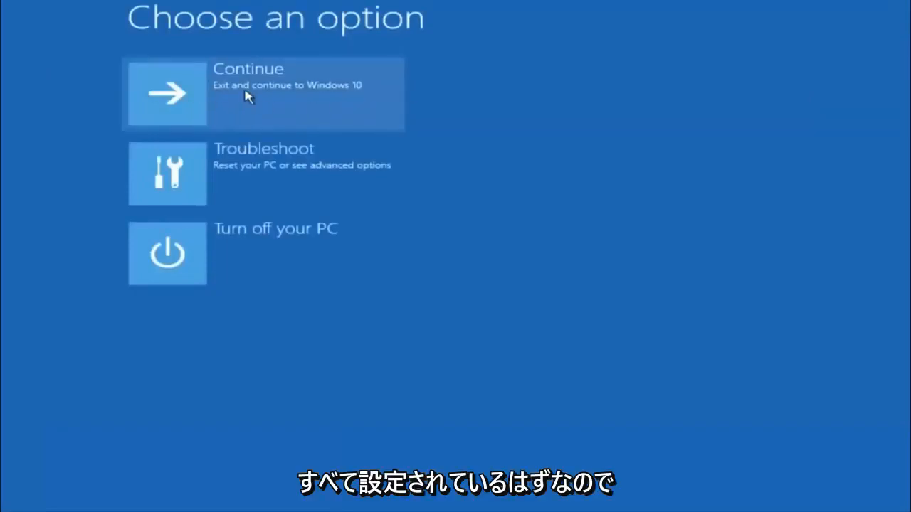
mouse_move(222, 116)
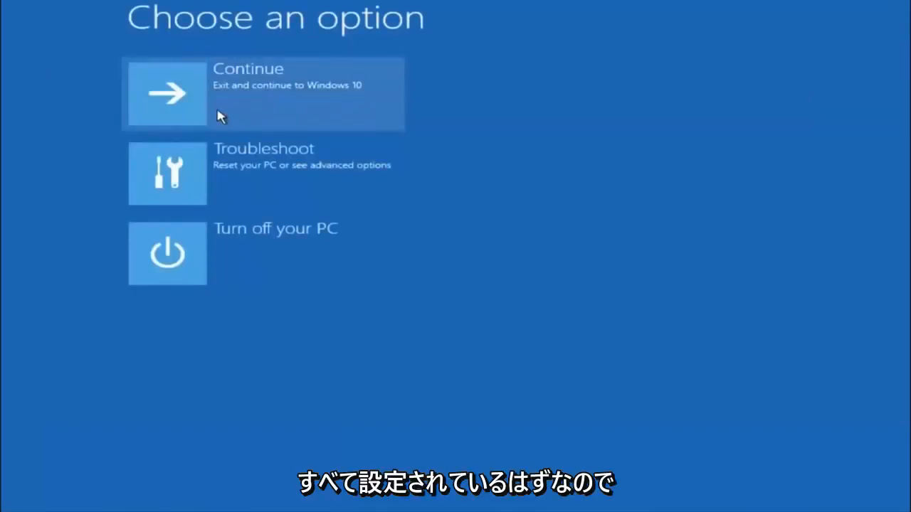